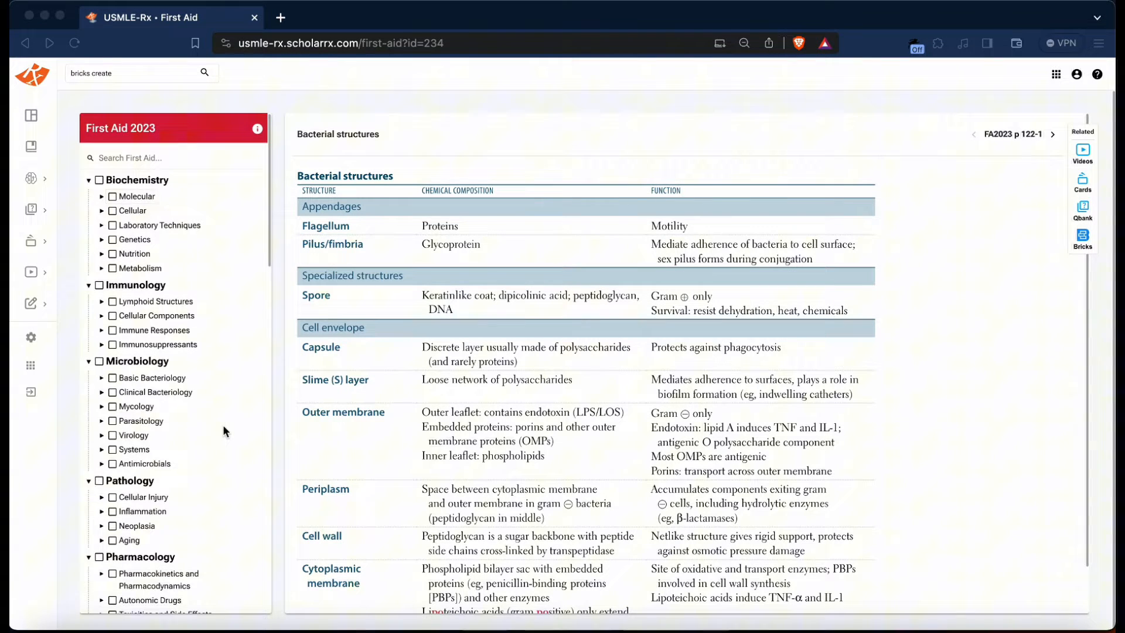
Step: Scroll the First Aid Bacterial structures table toward its bottom rows
scroll(down, 3)
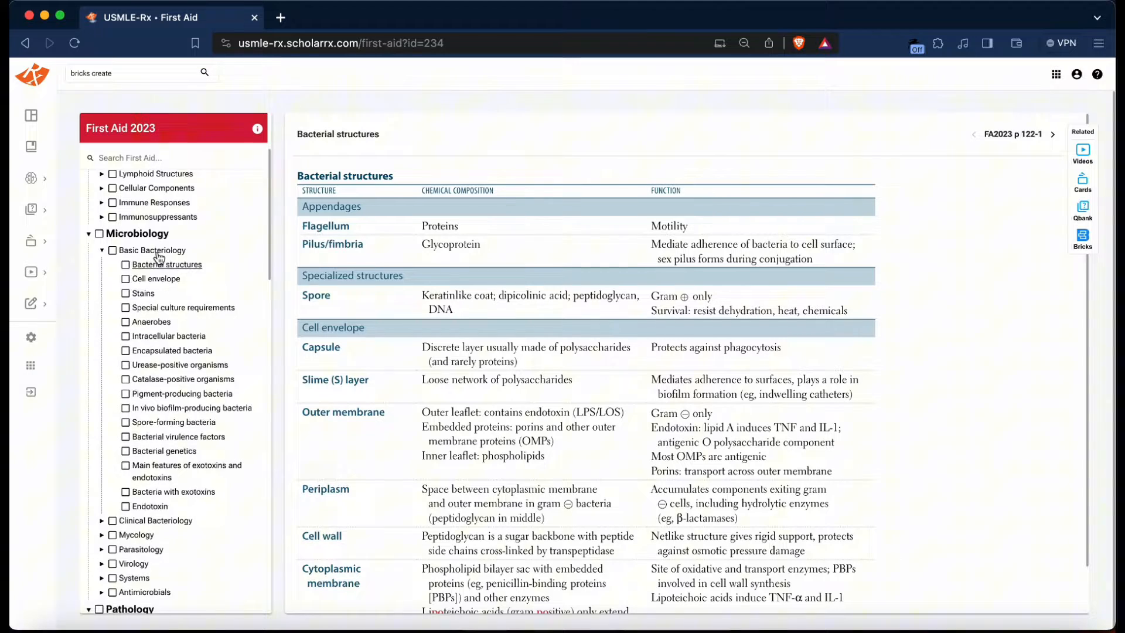
mouse_move(165, 275)
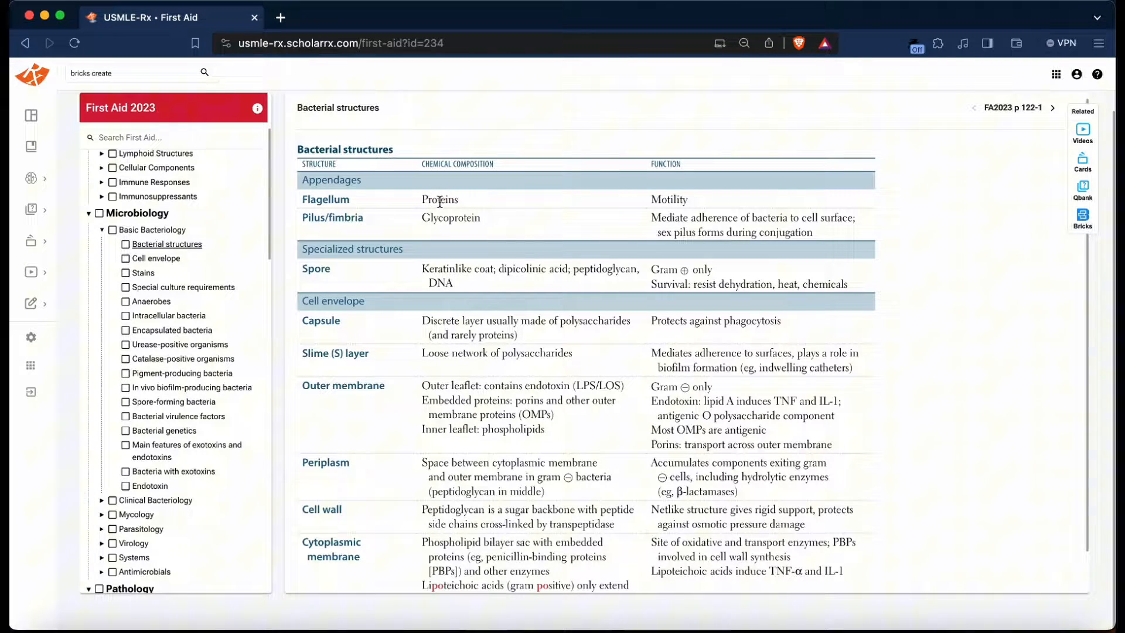
mouse_move(683, 200)
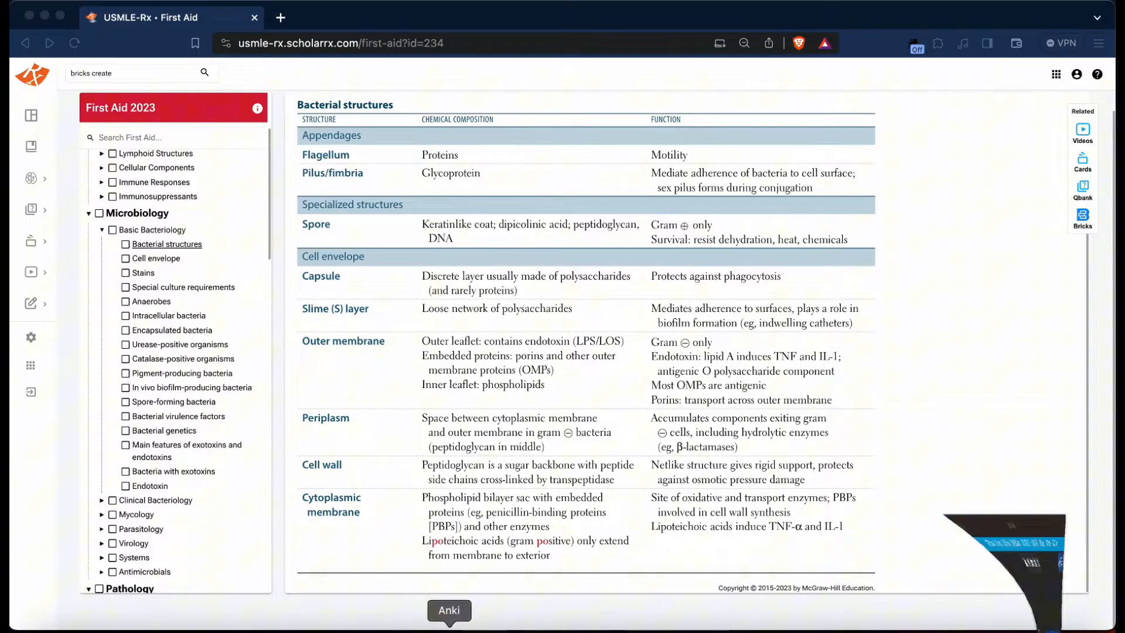
Step: Bring Anki forward and browse the AnKing Overhaul deck's cards with the tag tree visible
click(449, 611)
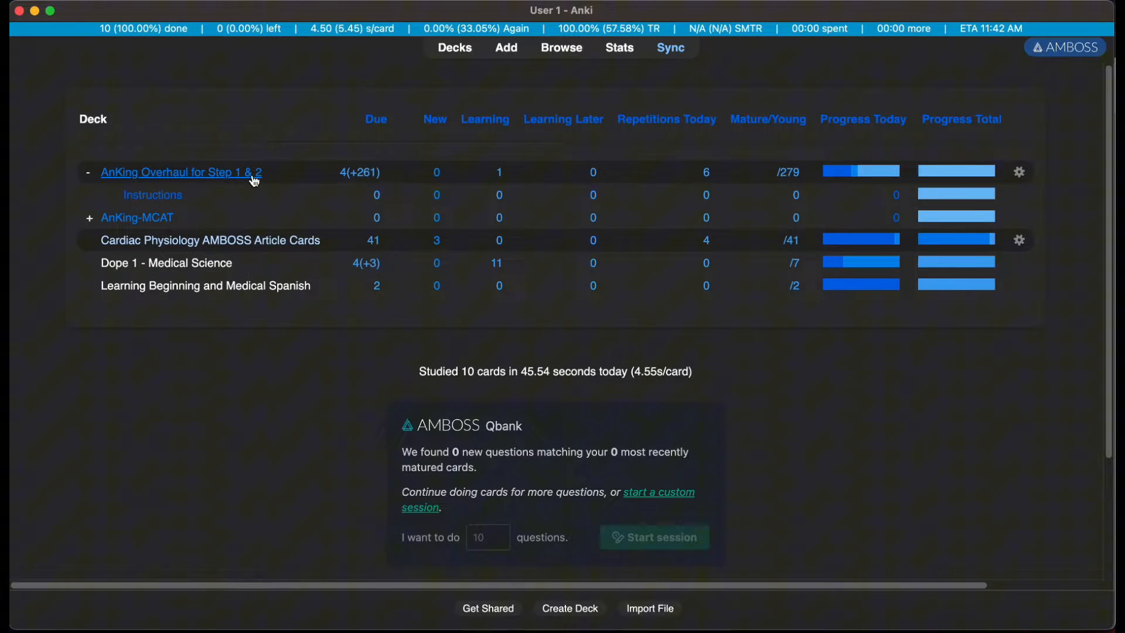
click(180, 172)
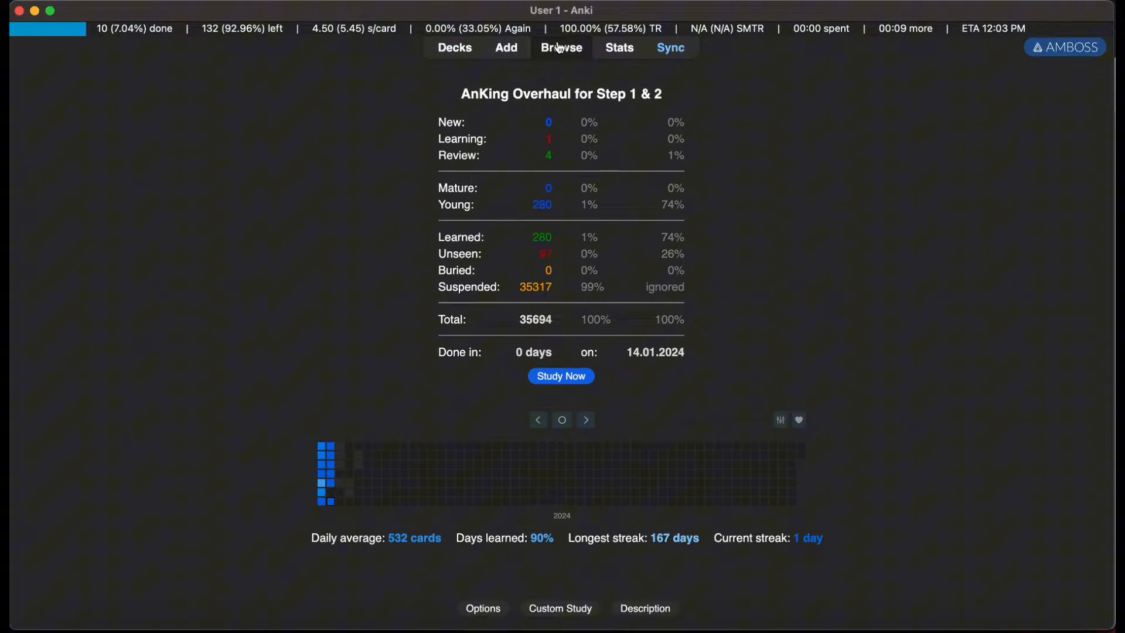
click(562, 46)
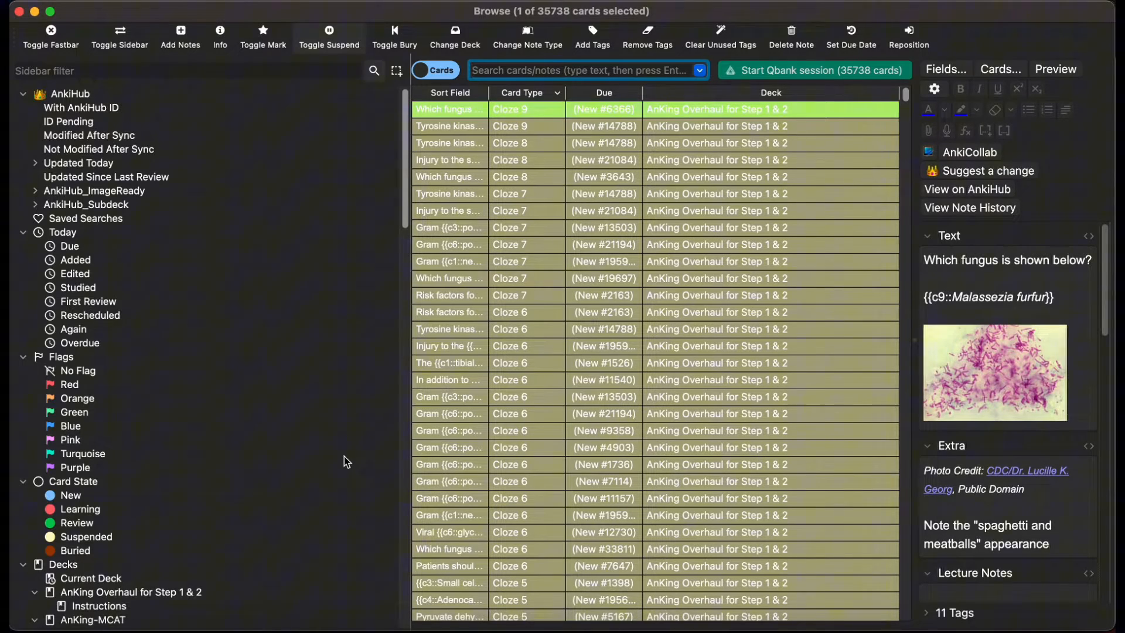
scroll(down, 3)
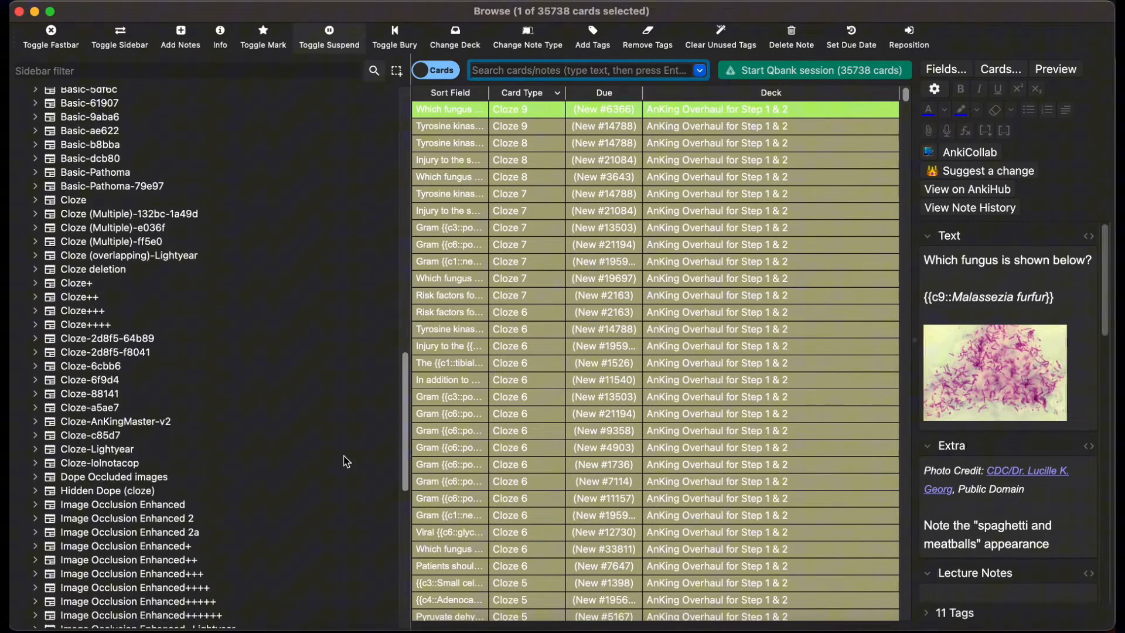
scroll(down, 3)
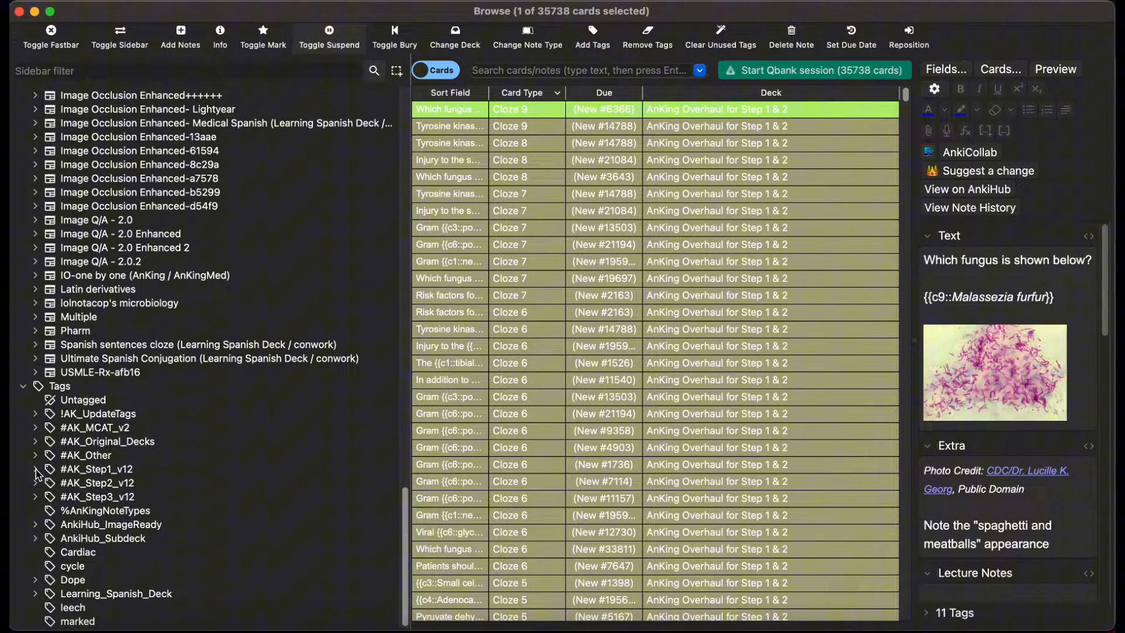
Step: Expand #AK_Step1_v12 > #FirstAid > 03_Microbiology > 01_Basic_Bacteriology and select the 76 01_Bacterial_Structures cards
click(34, 473)
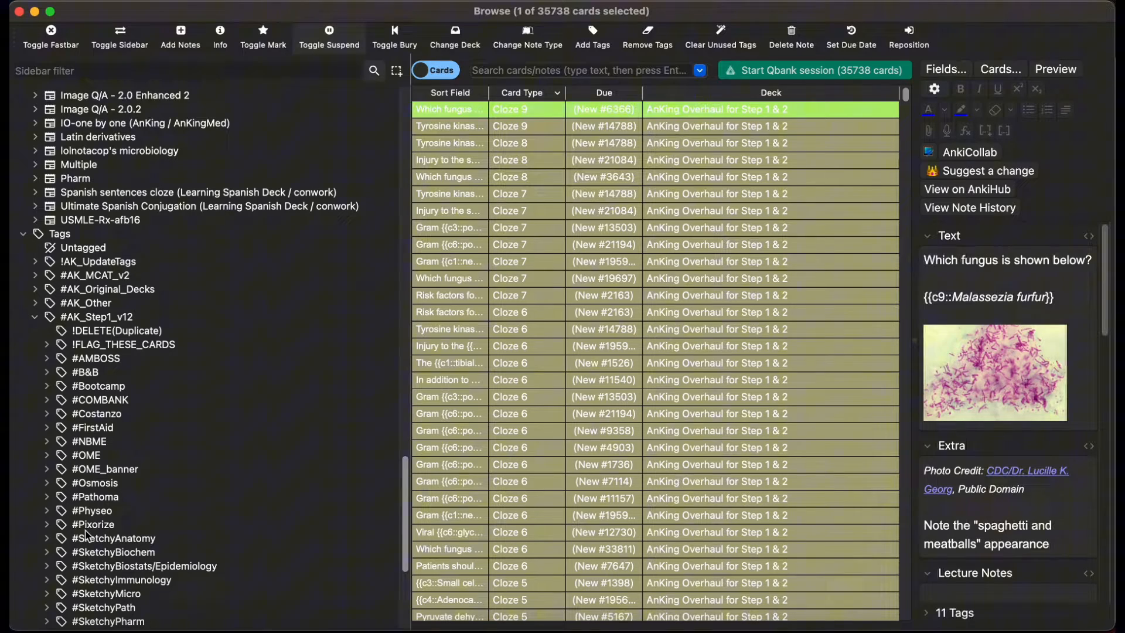
click(47, 427)
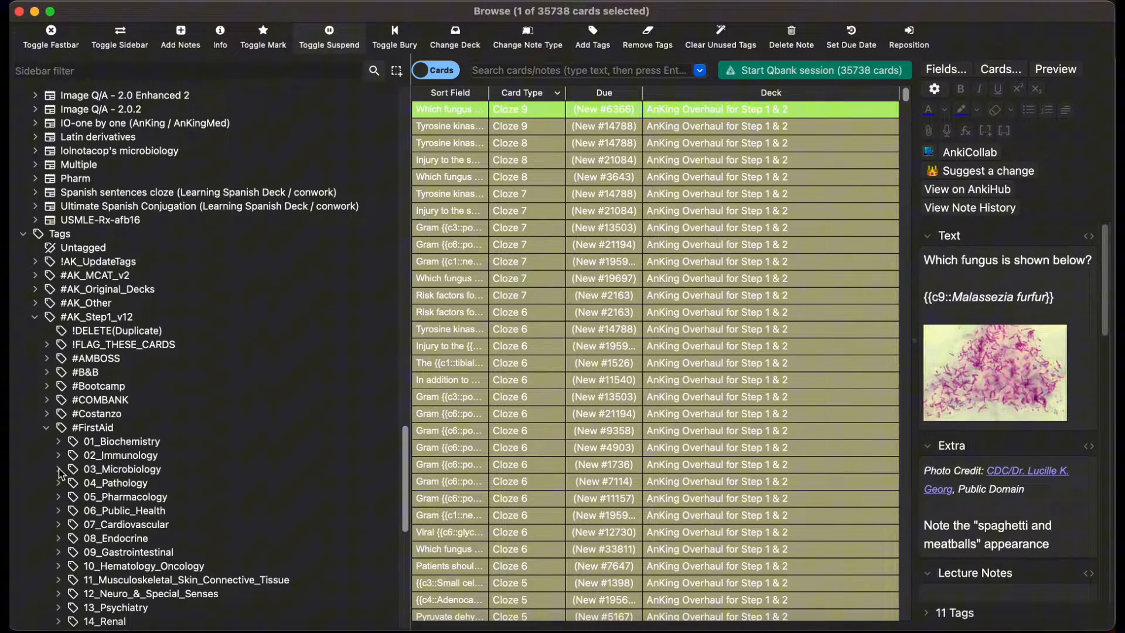
click(58, 469)
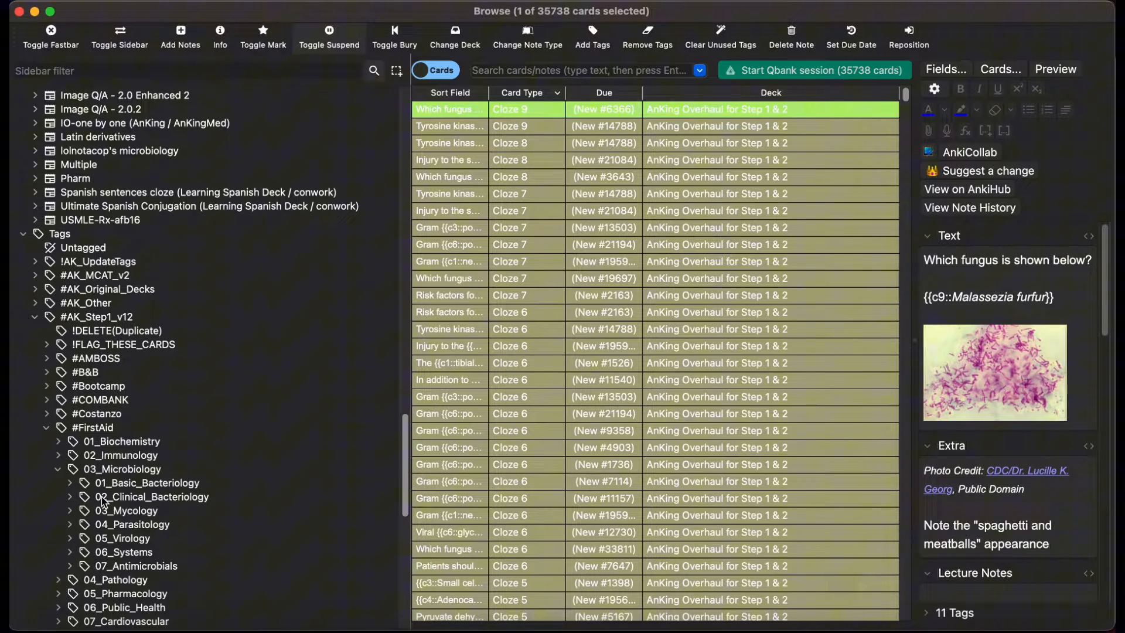
mouse_move(75, 491)
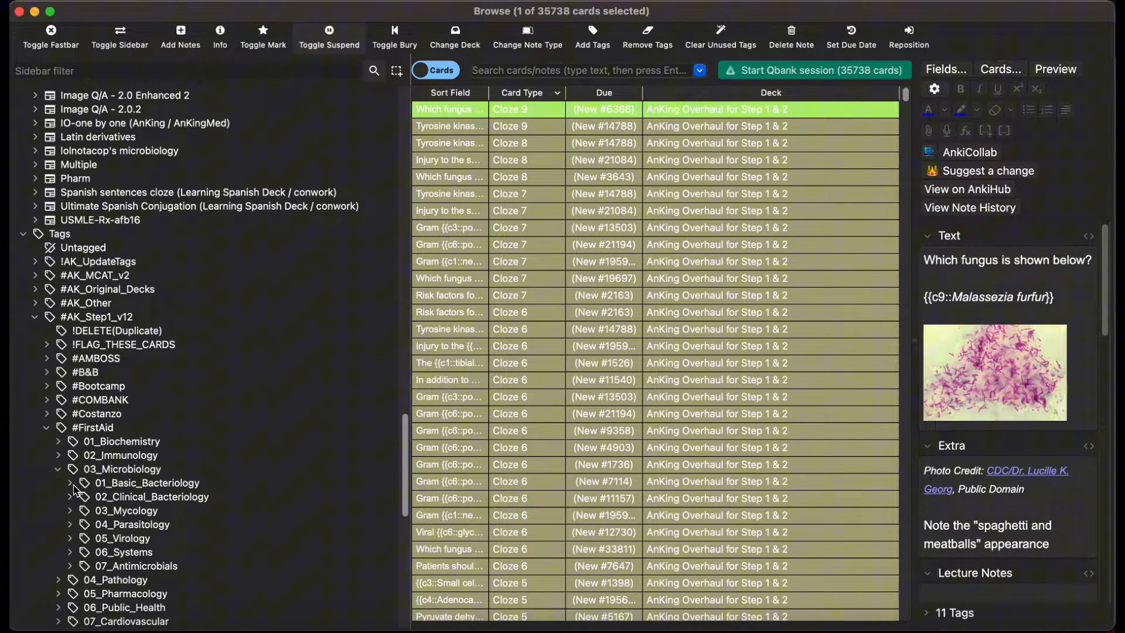
click(69, 482)
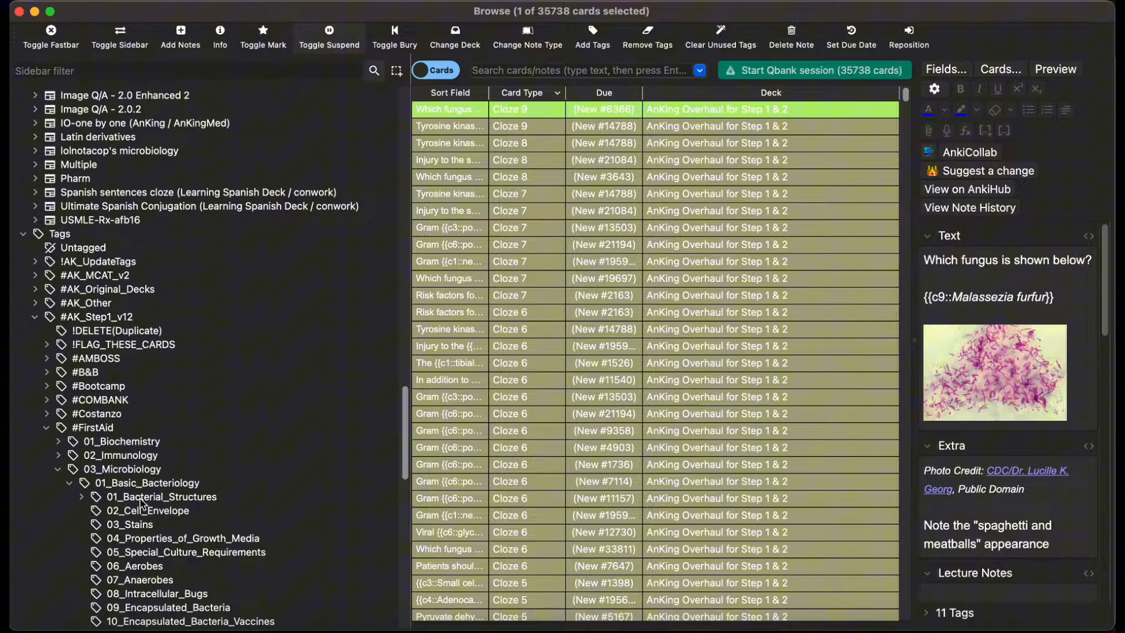
click(160, 497)
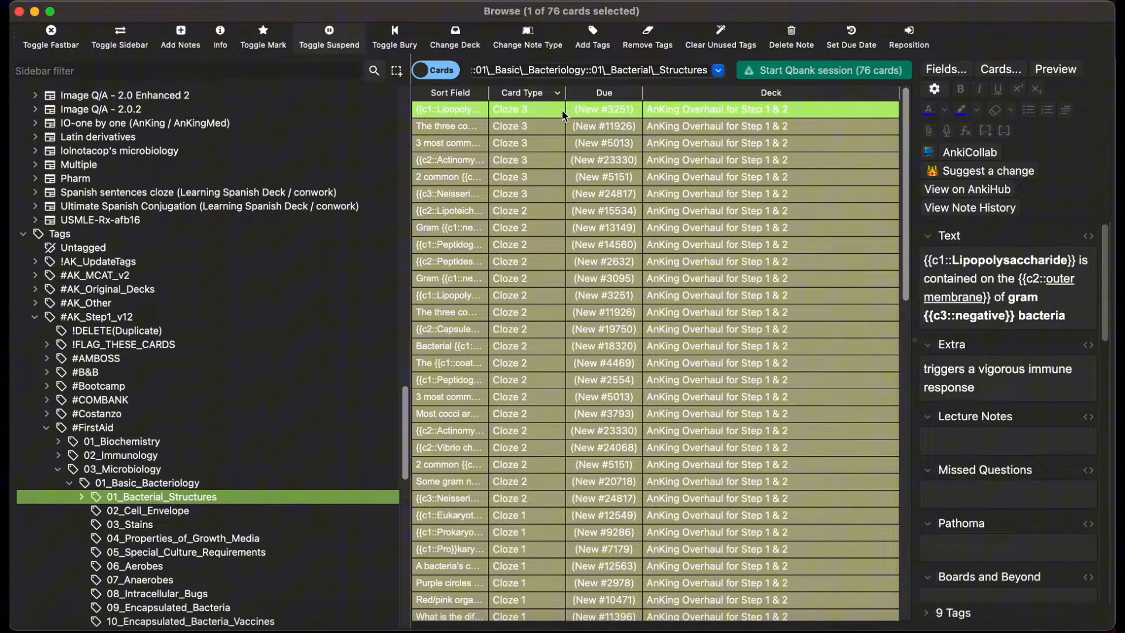
click(101, 10)
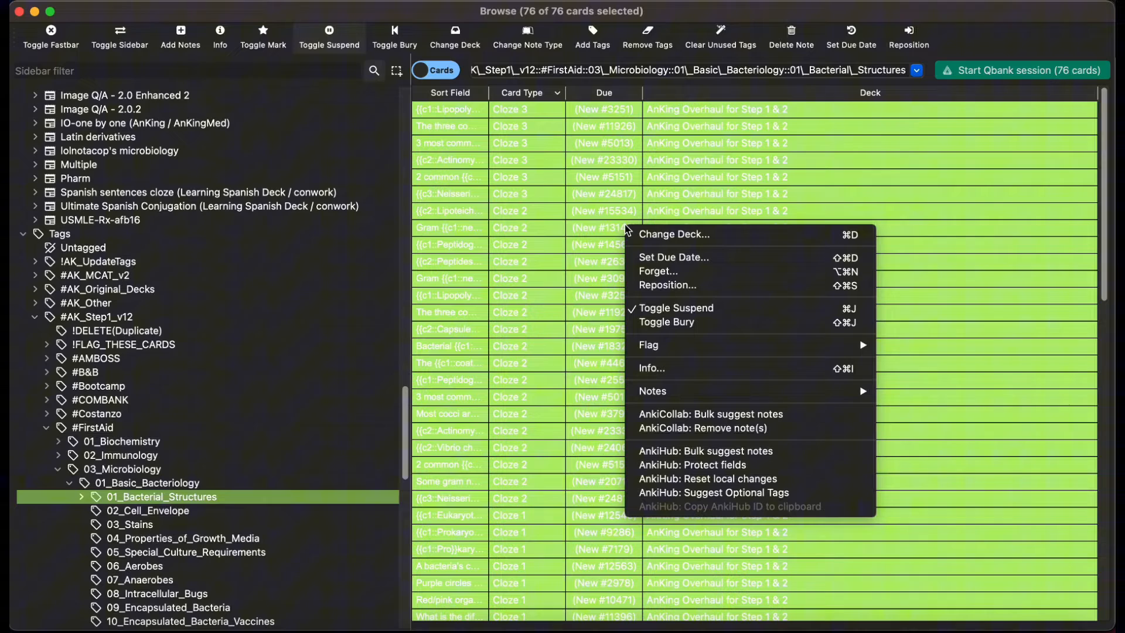
mouse_move(675, 308)
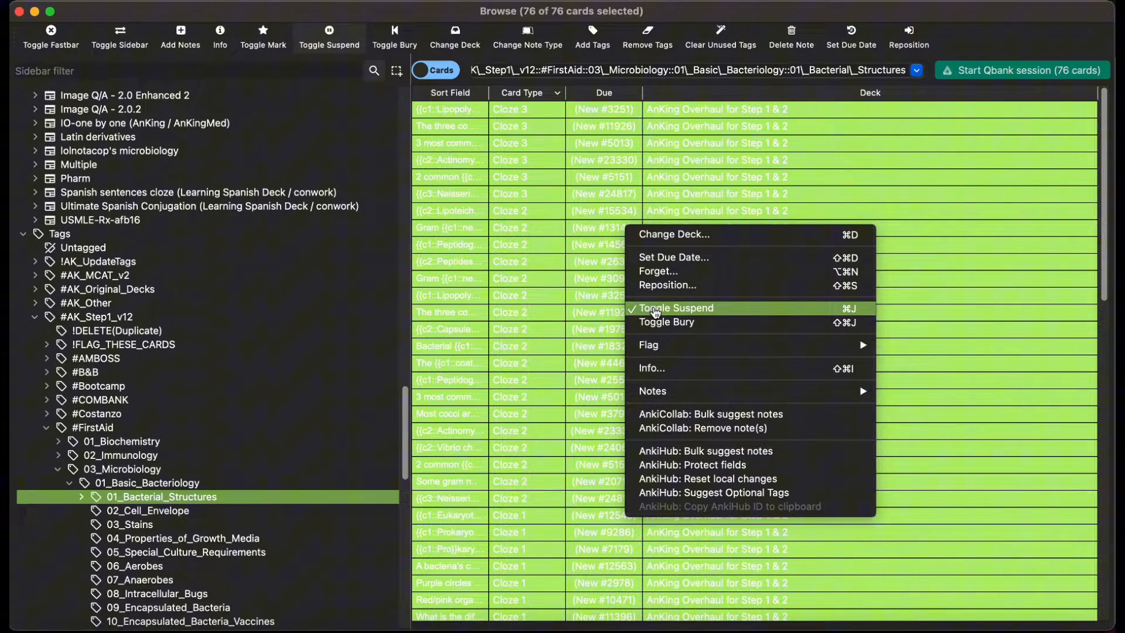
Step: Unsuspend the 76 selected Bacterial Structures cards and bring up their flag actions
click(675, 308)
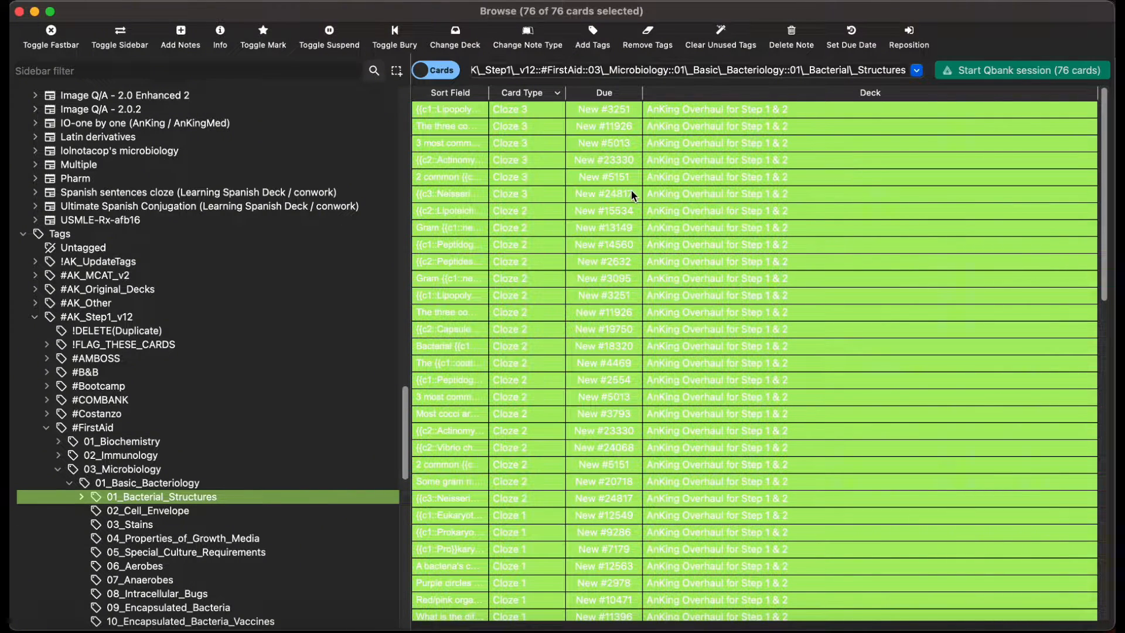
right_click(632, 193)
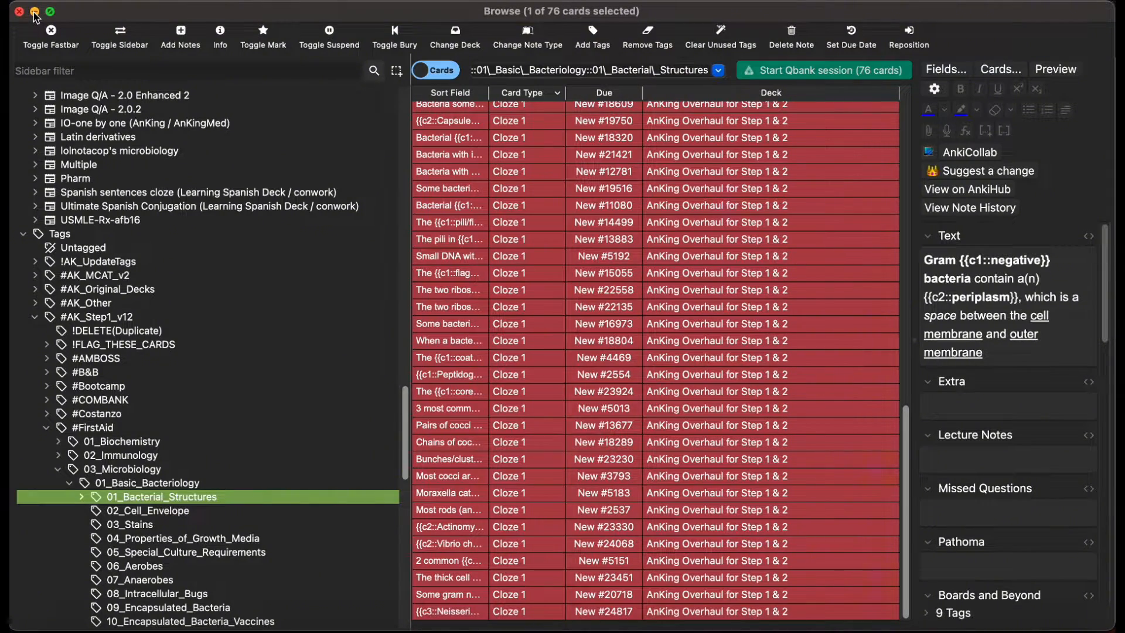
Step: Create a filtered deck named 'Microbiology Bacterial Structure Rx Cards'
click(19, 12)
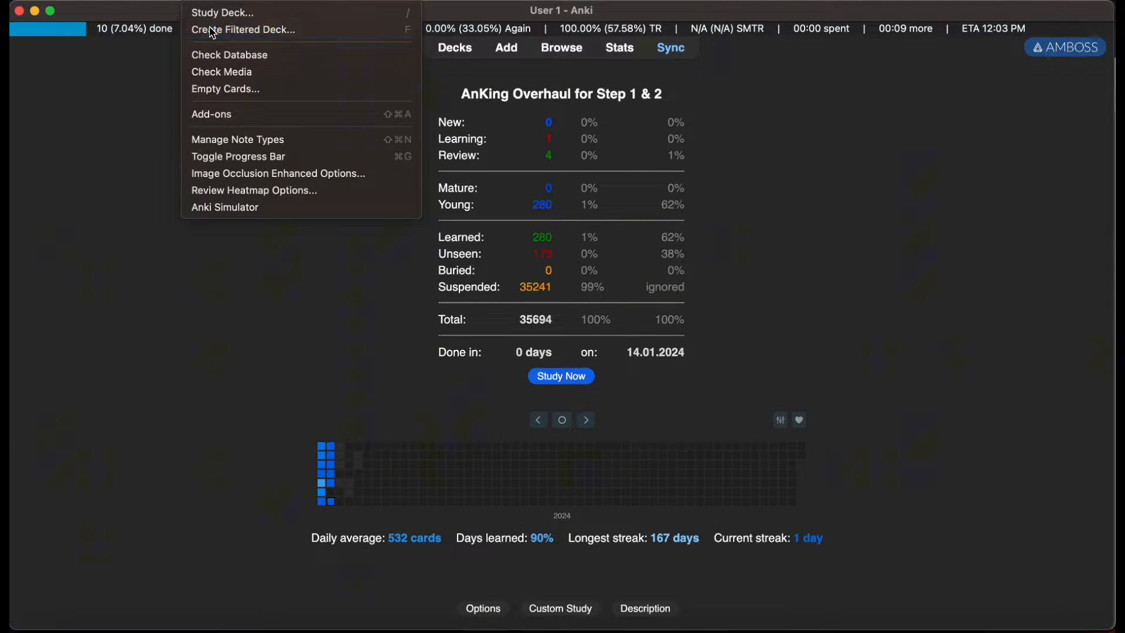
click(243, 29)
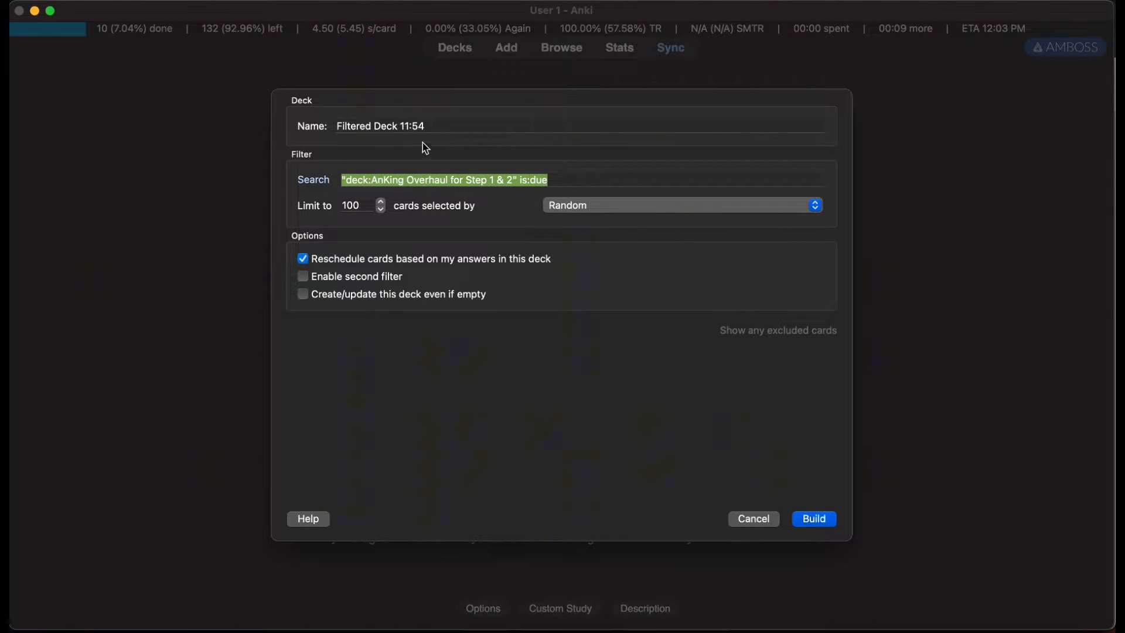
text(Microbiology Bacterial Structure C)
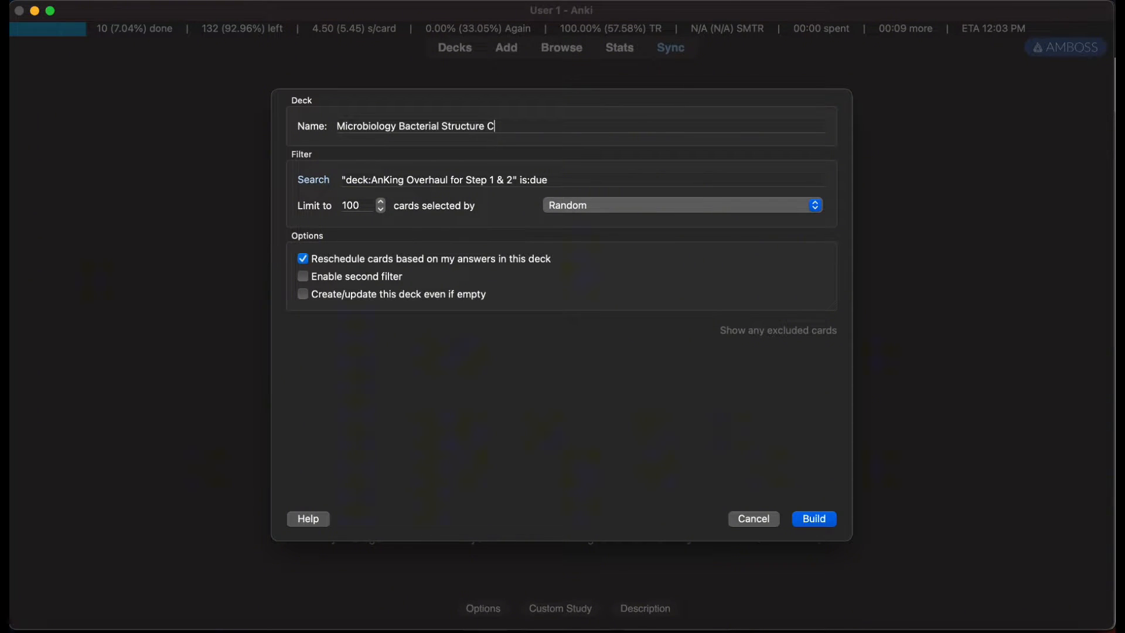
key(Backspace)
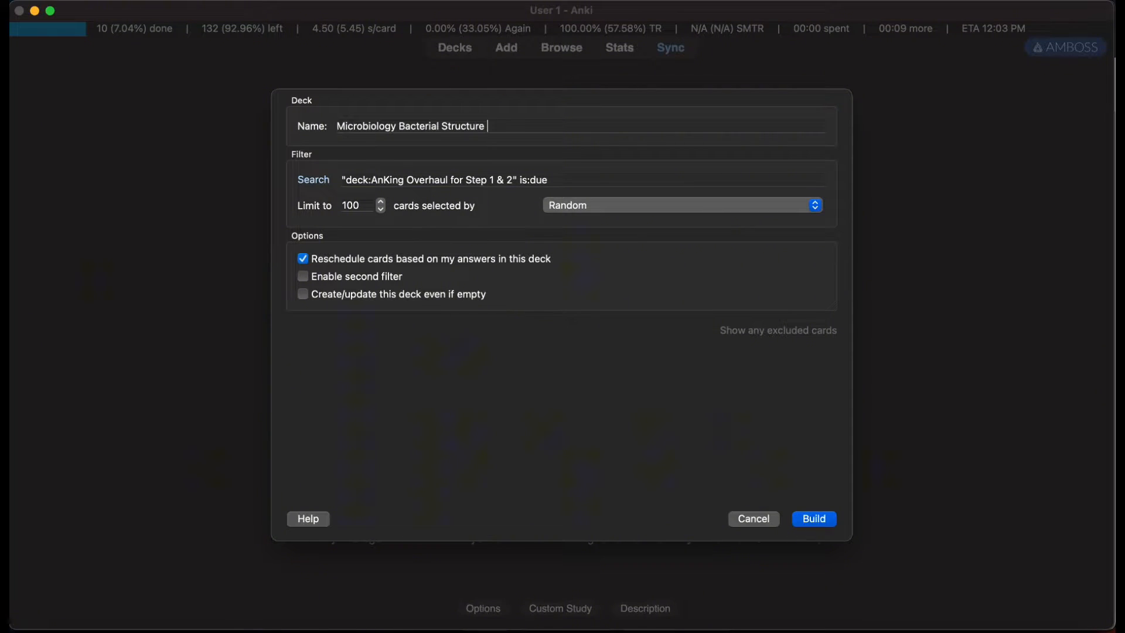
text(Rx Cards)
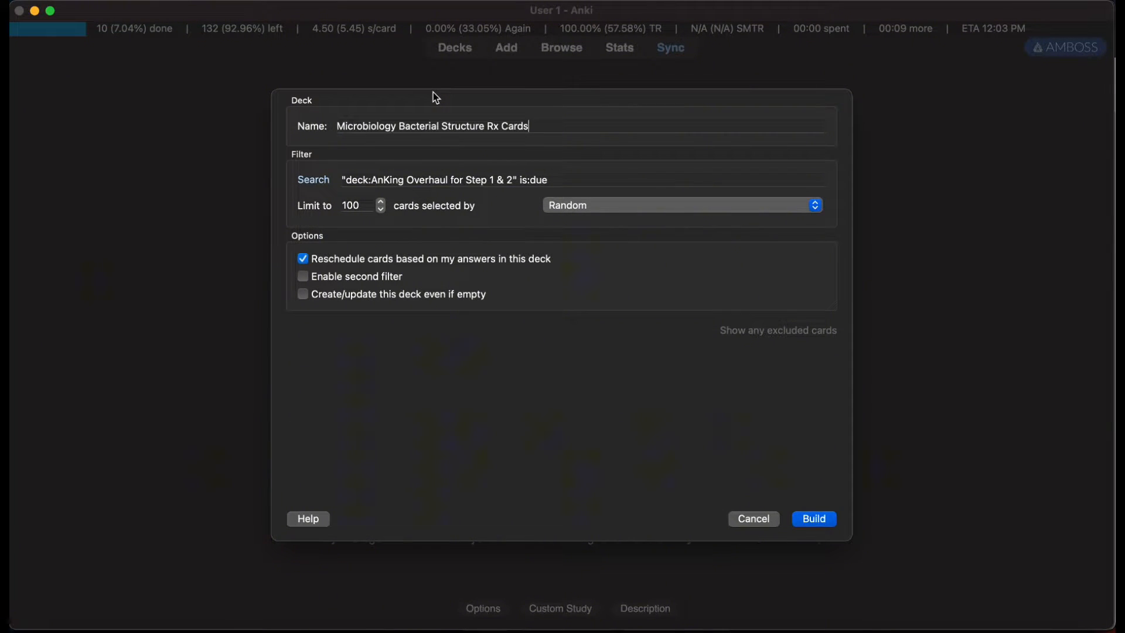
mouse_move(439, 113)
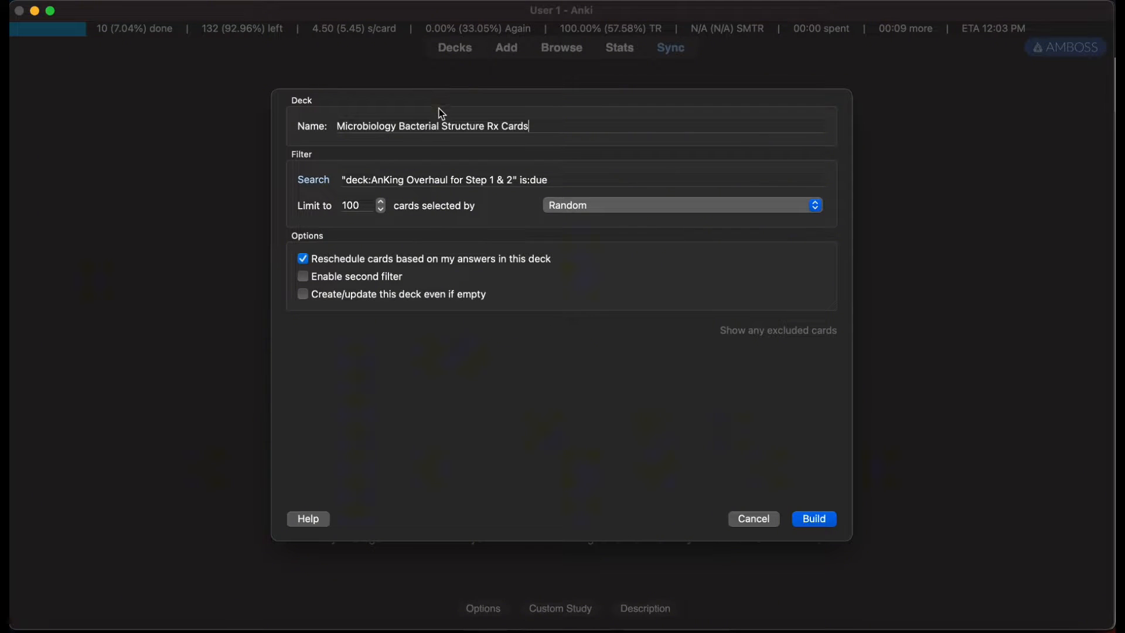
mouse_move(449, 141)
text(9999)
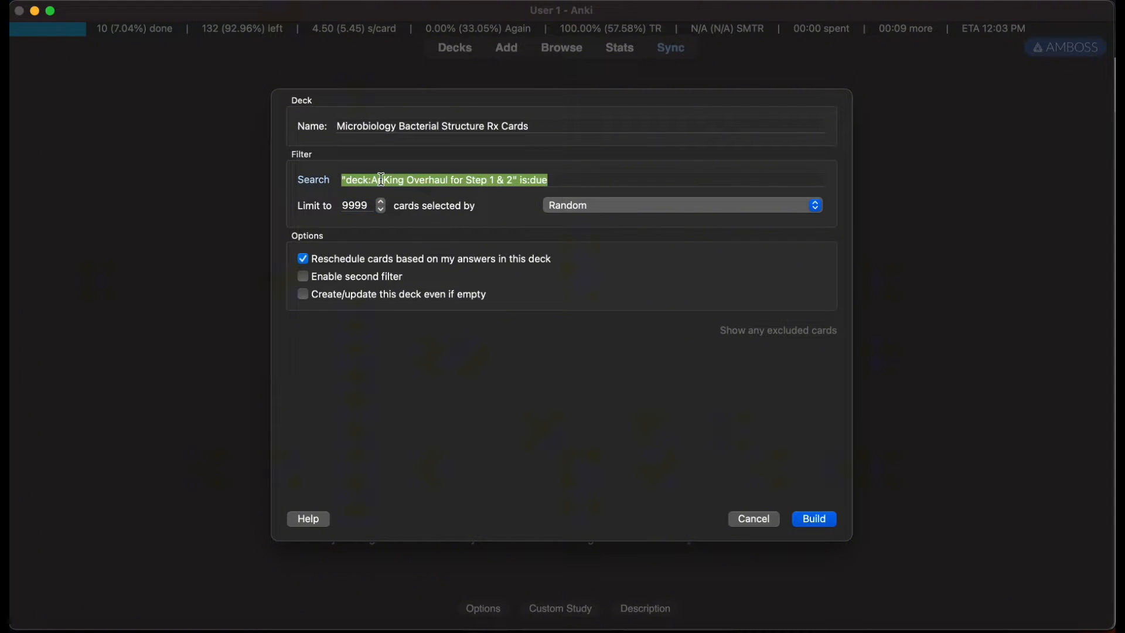
Step: Set the deck's search to flag:1 and build it with the 76 red-flagged cards
text(flag)
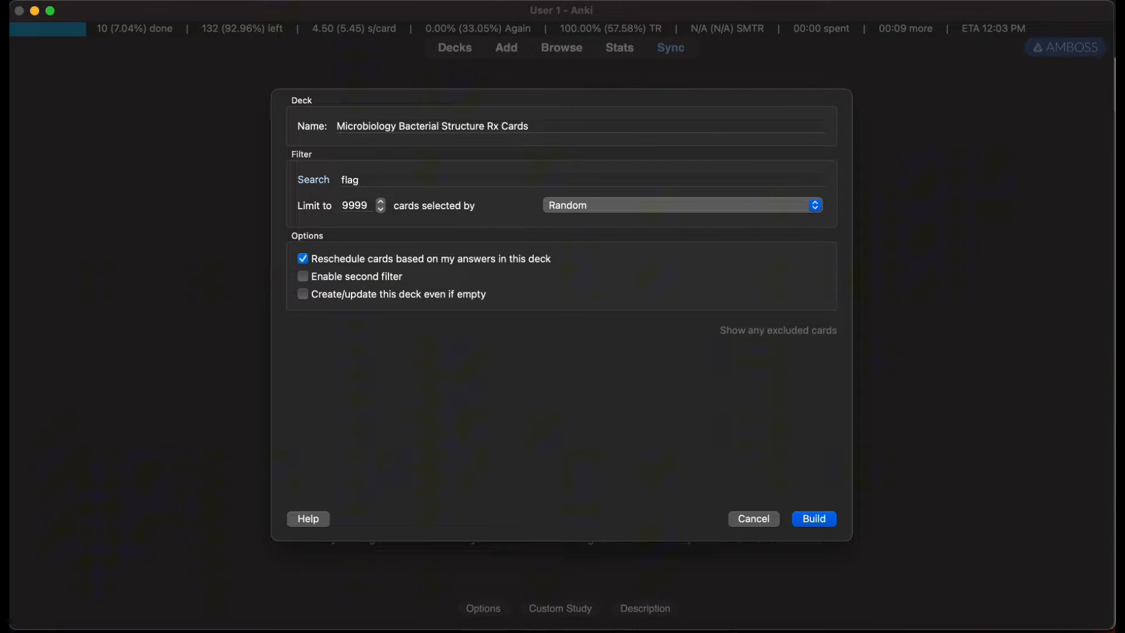
text(:1)
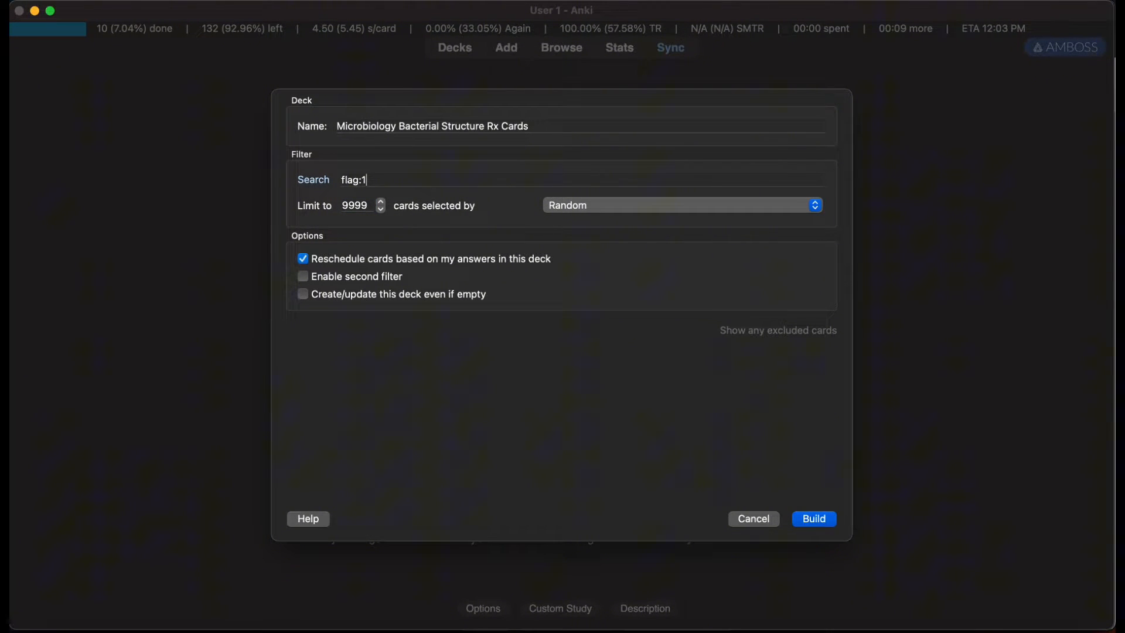
click(813, 519)
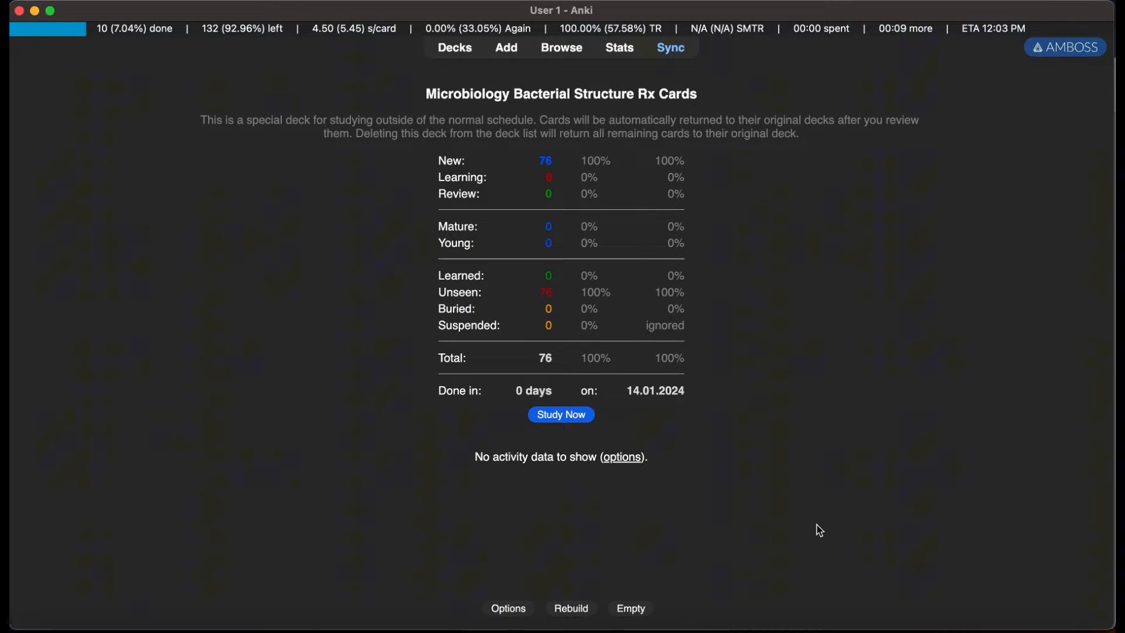
Step: Study the filtered deck's cell wall and cocci cards, then return to the deck list
click(562, 414)
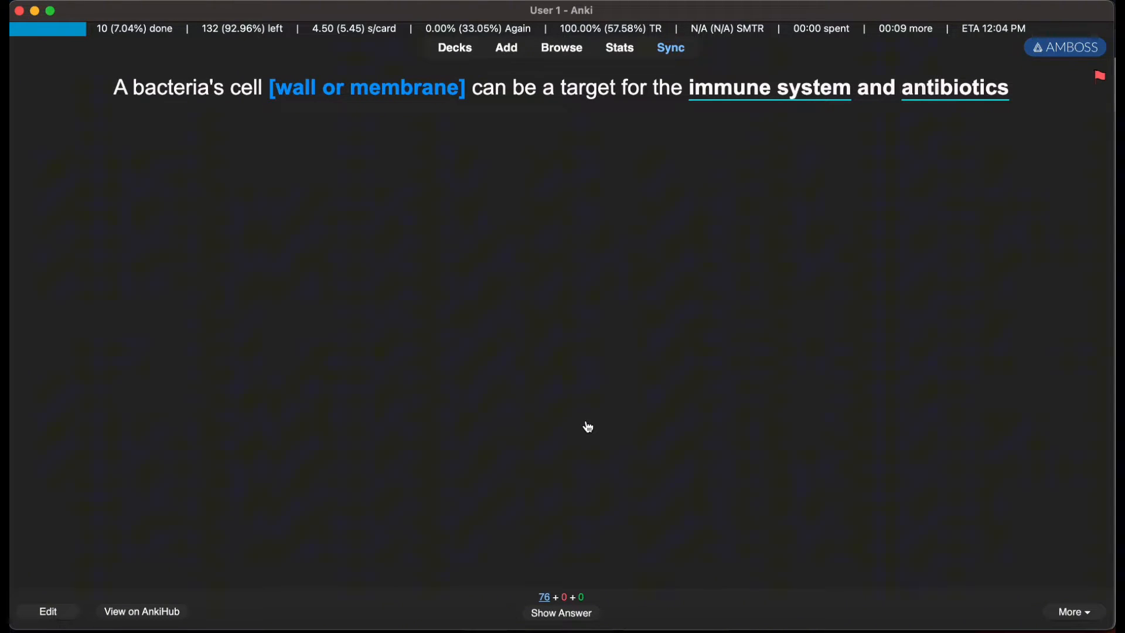
click(561, 613)
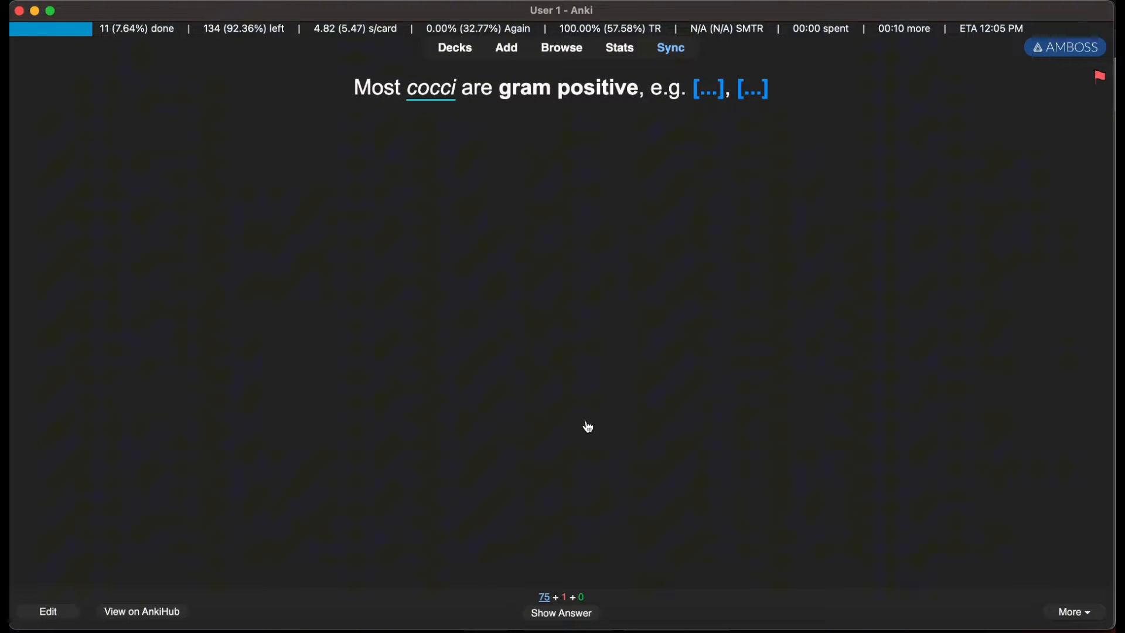
click(560, 613)
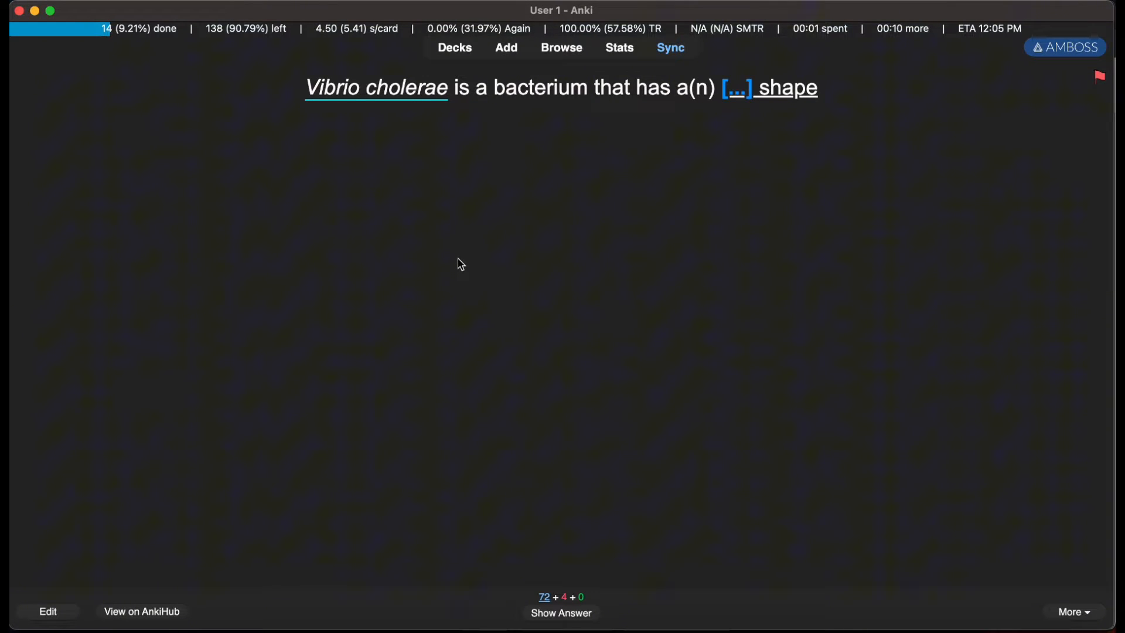
mouse_move(470, 159)
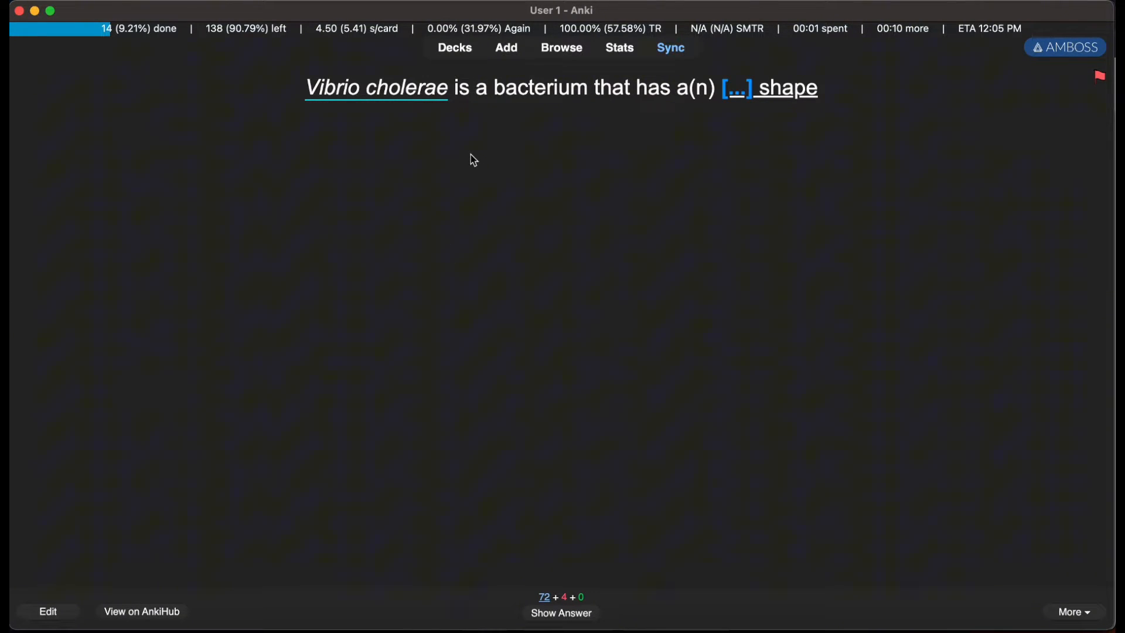
click(455, 47)
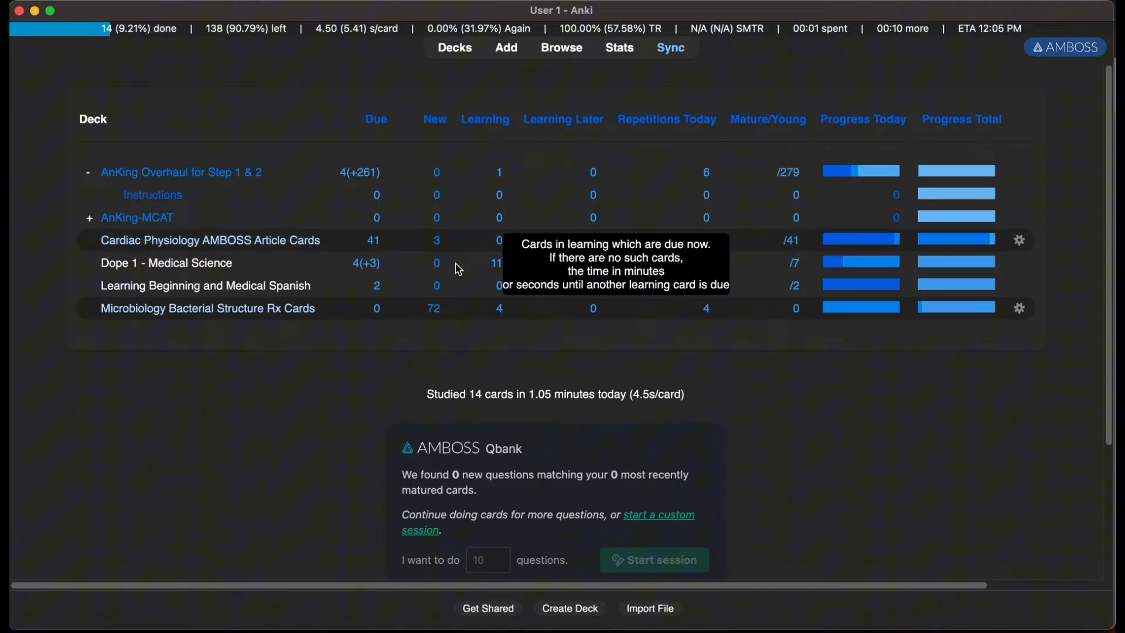
mouse_move(190, 315)
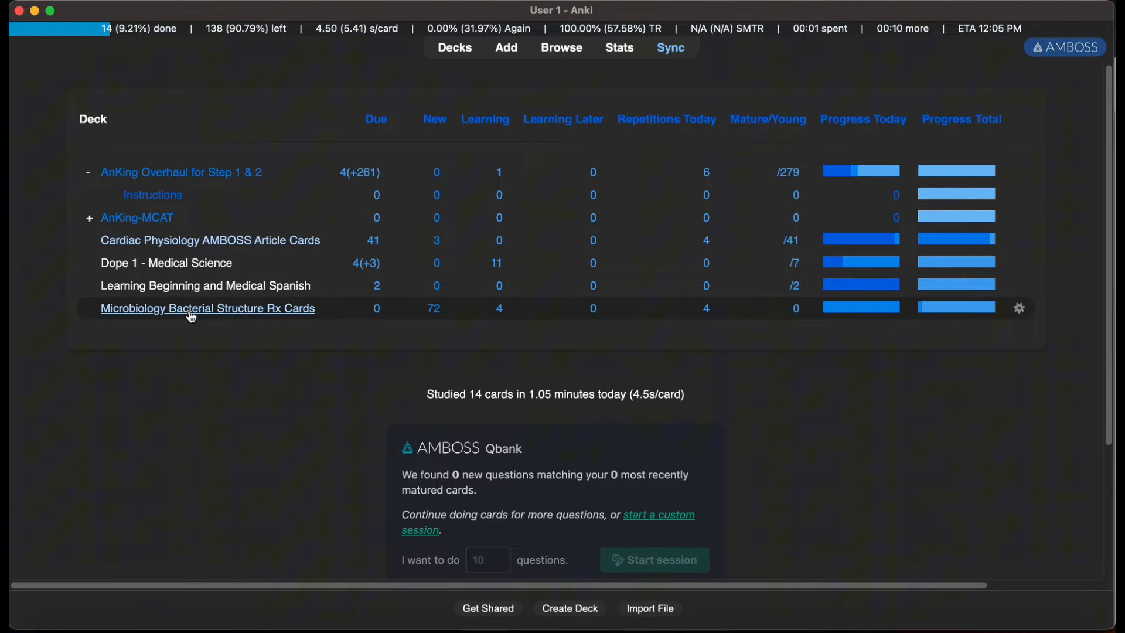
Step: Reopen the Microbiology Bacterial Structure Rx Cards deck and resume studying it
click(207, 308)
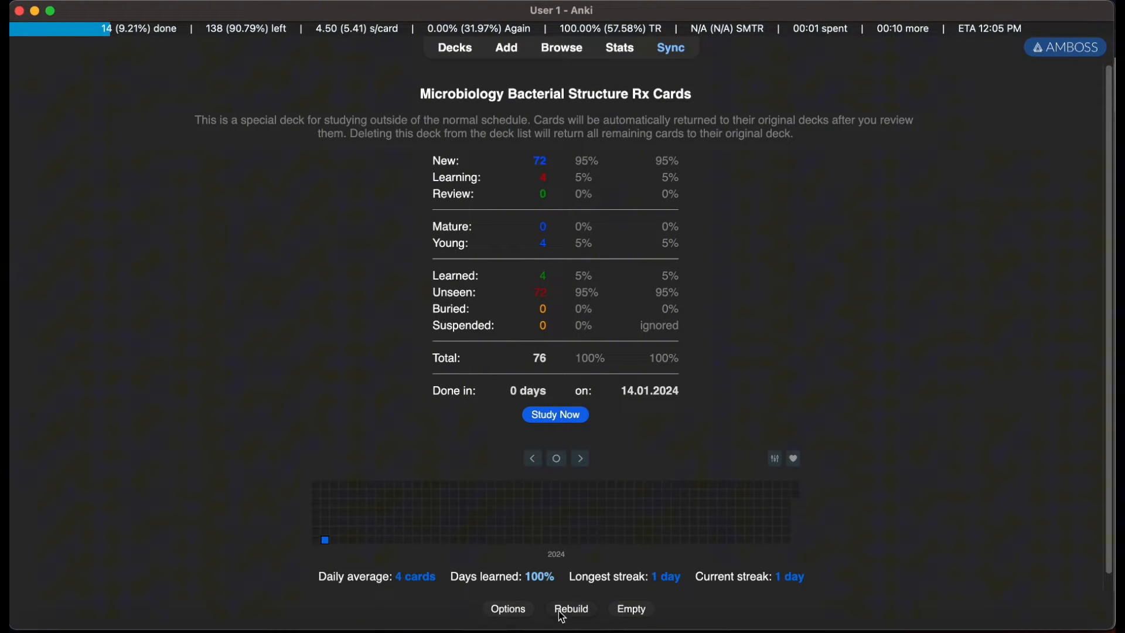
mouse_move(479, 200)
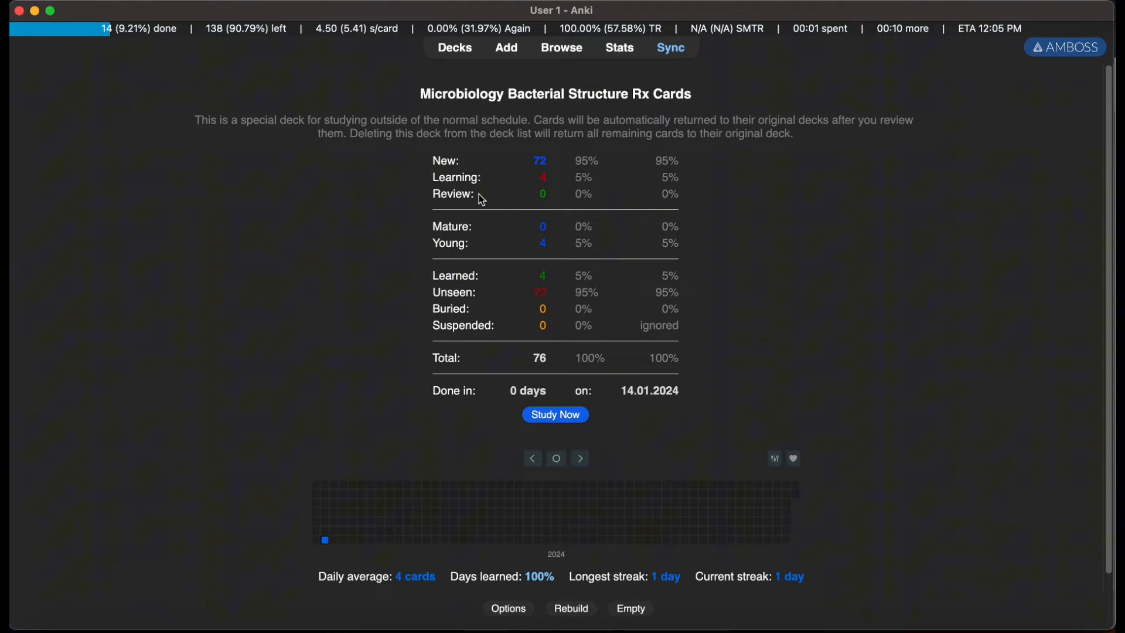
mouse_move(543, 179)
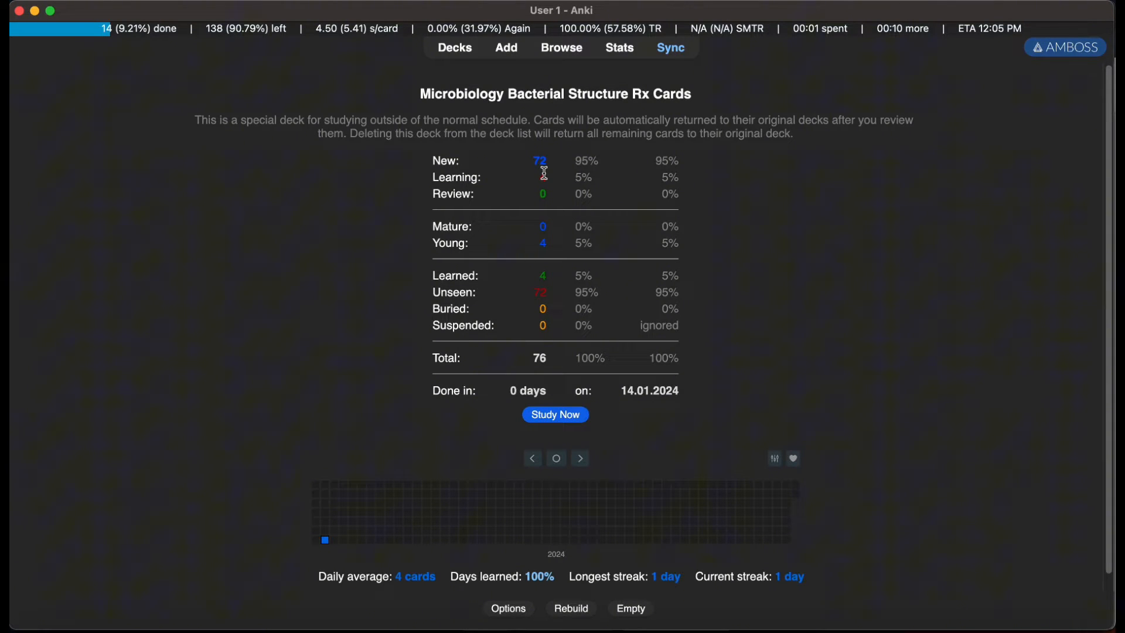
mouse_move(549, 399)
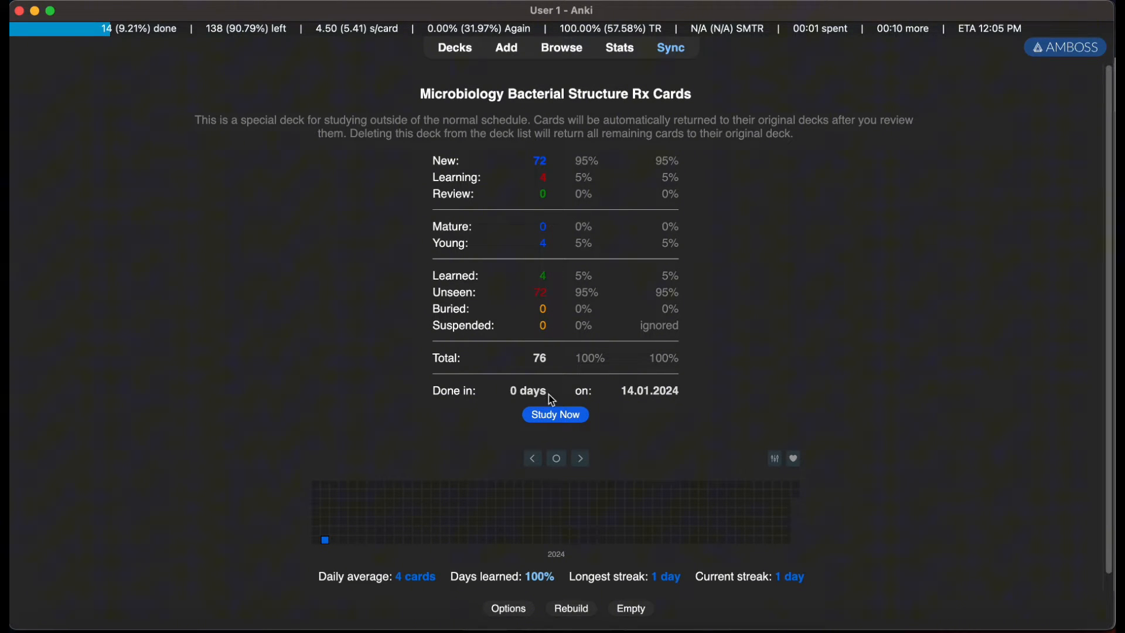
click(555, 414)
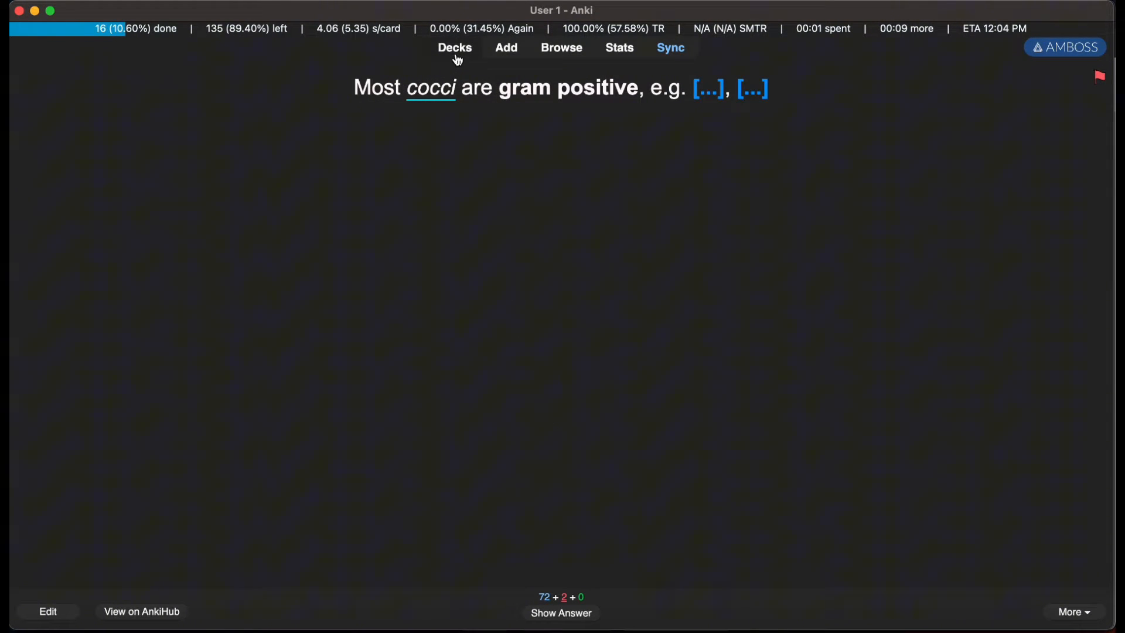
Step: Leave the study session for Anki's deck list
click(454, 47)
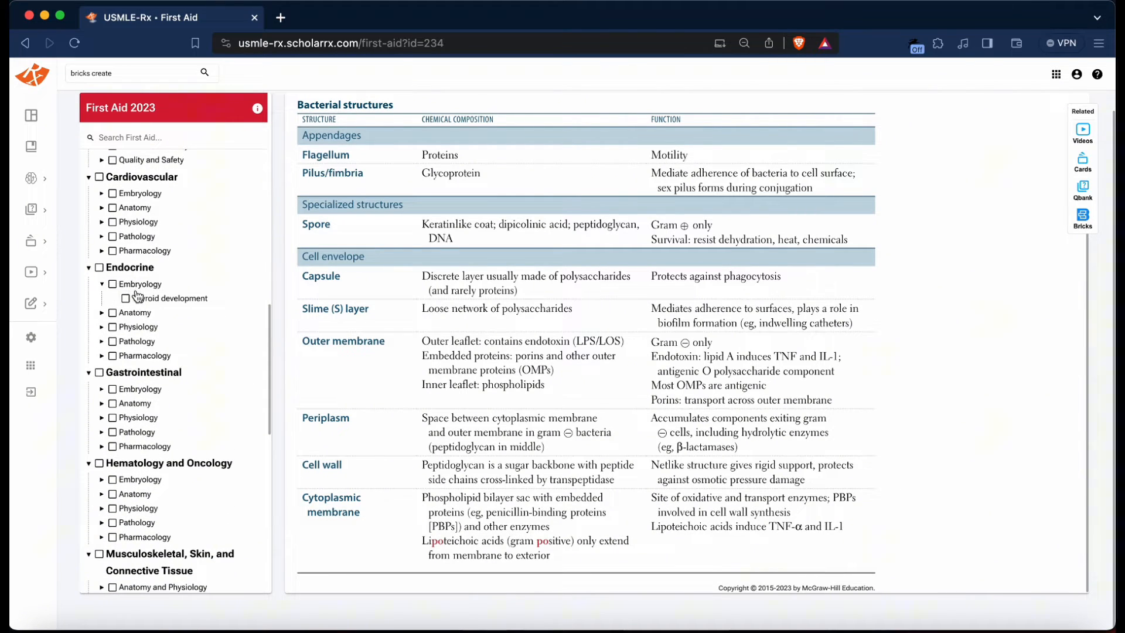
Step: View Endocrine's Thyroid development page and Anatomy subtopics in First Aid, then return to Anki
click(173, 297)
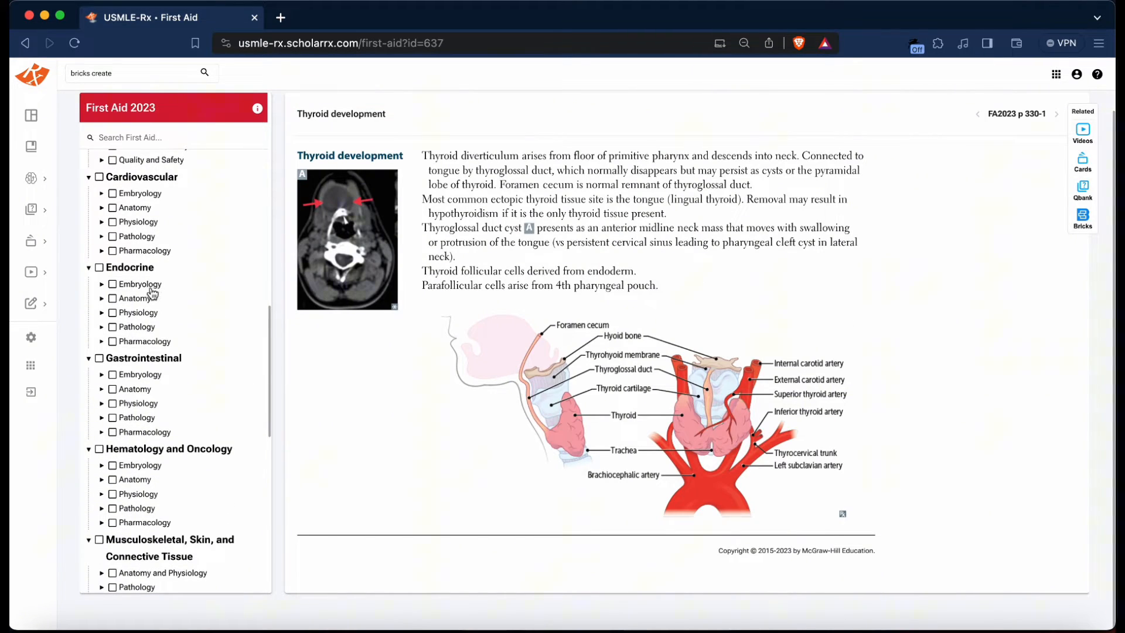
click(103, 284)
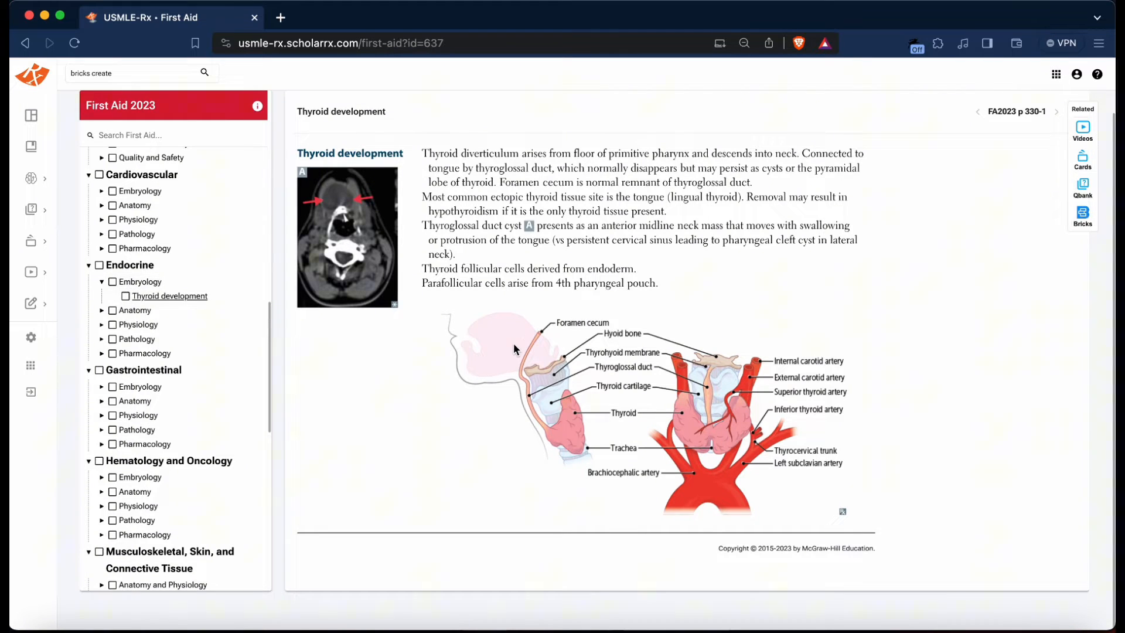
click(102, 309)
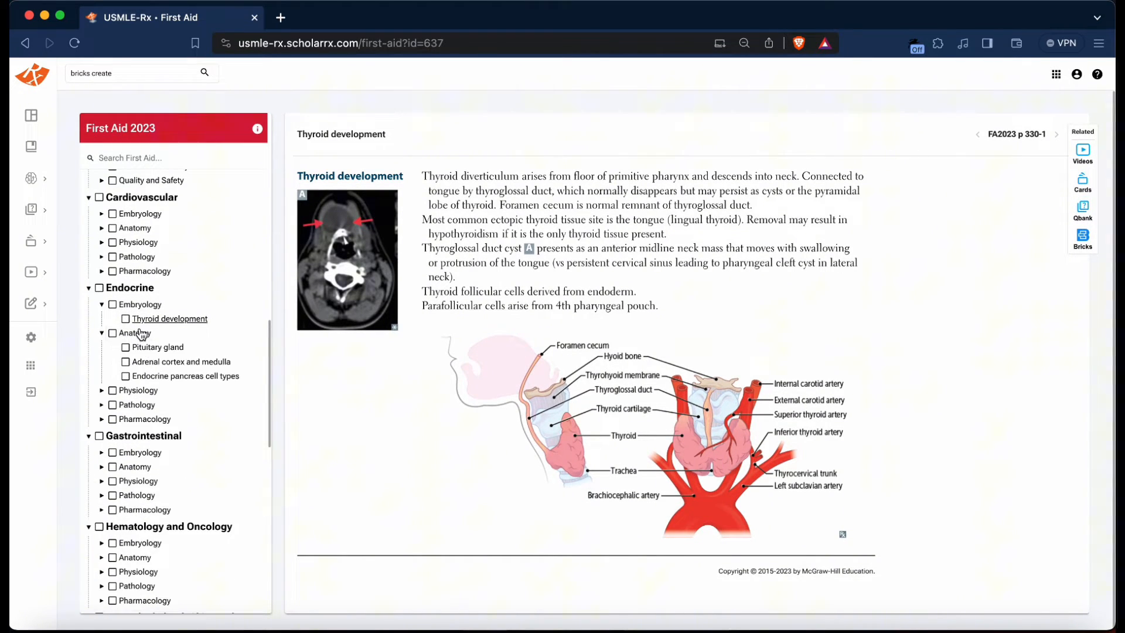
click(156, 347)
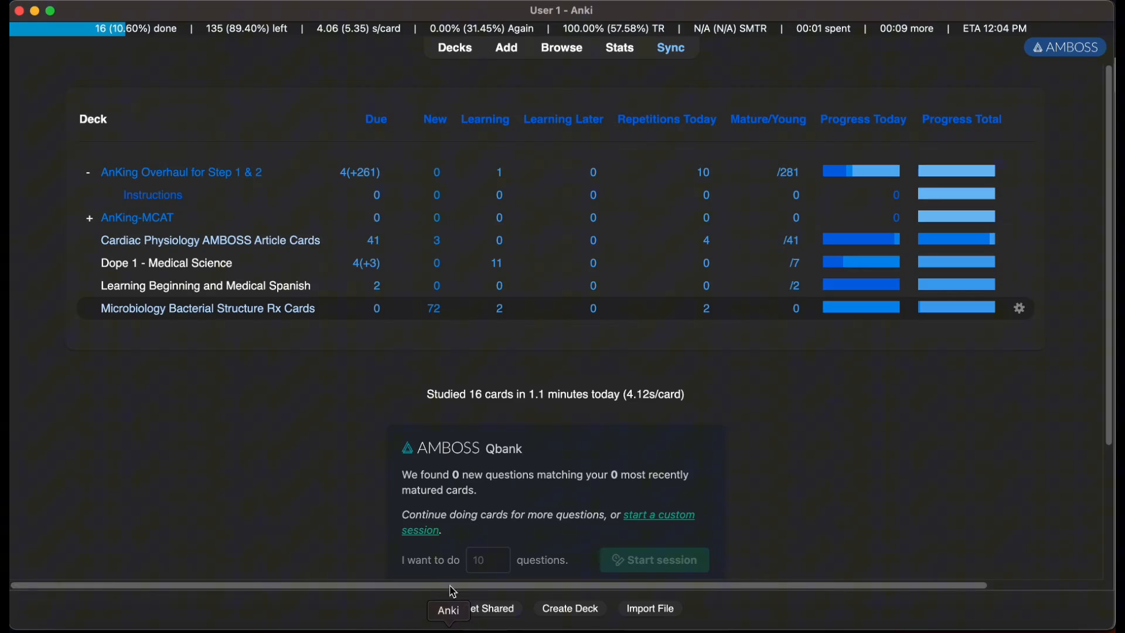
Step: In the browser, expand #FirstAid > 08_Endocrine > 01_Embryology and list the 21 01_Thyroid_Development cards
click(562, 47)
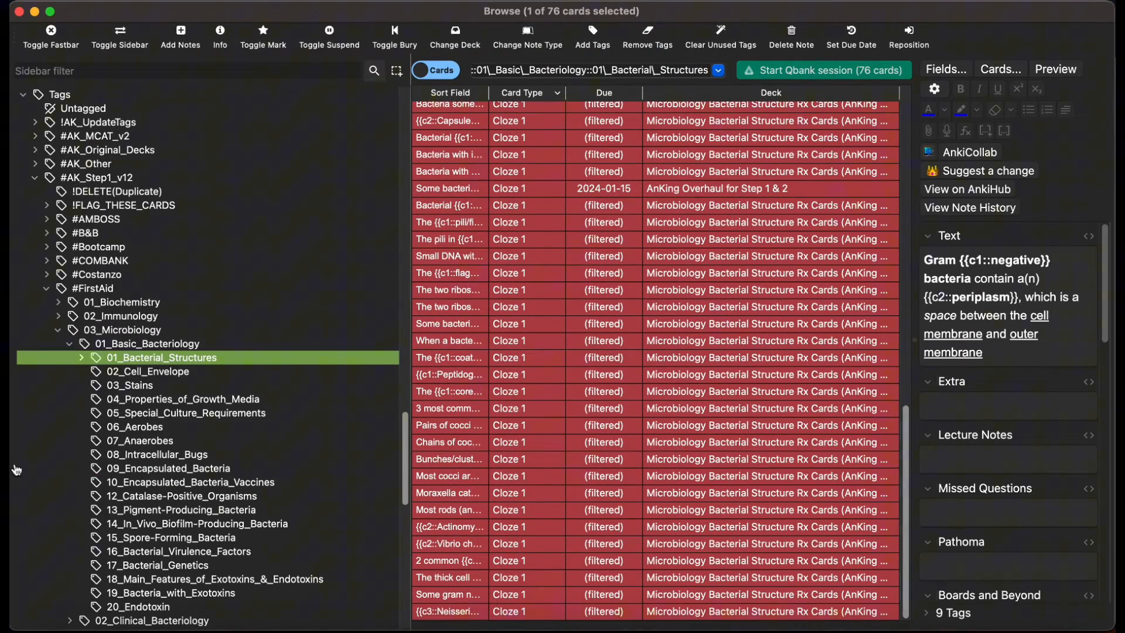
scroll(down, 3)
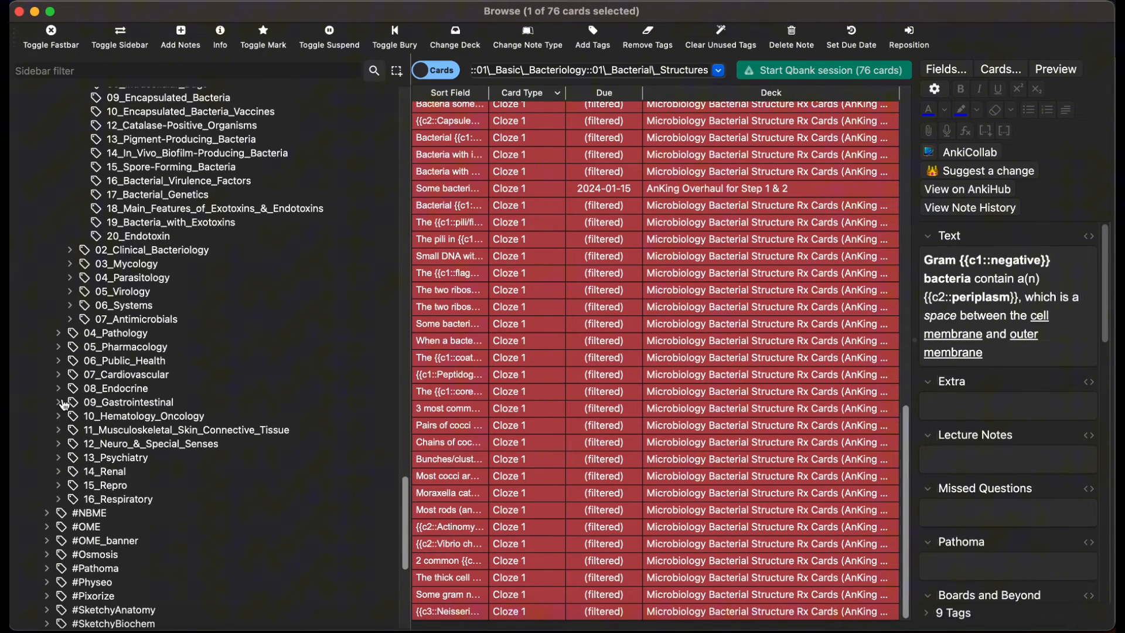
click(59, 388)
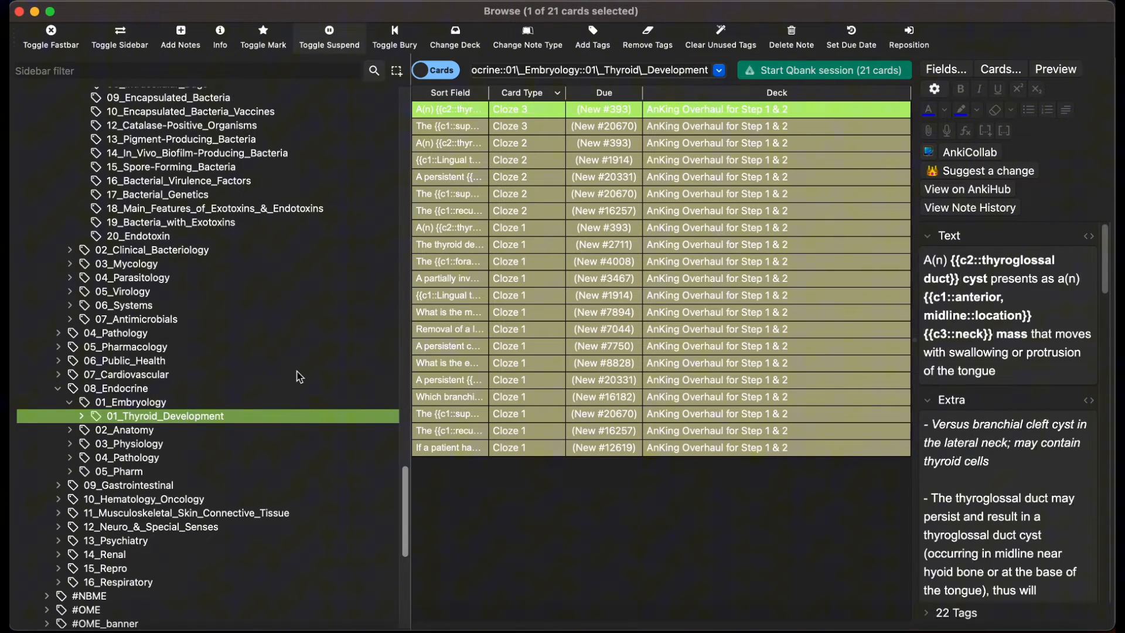
click(132, 402)
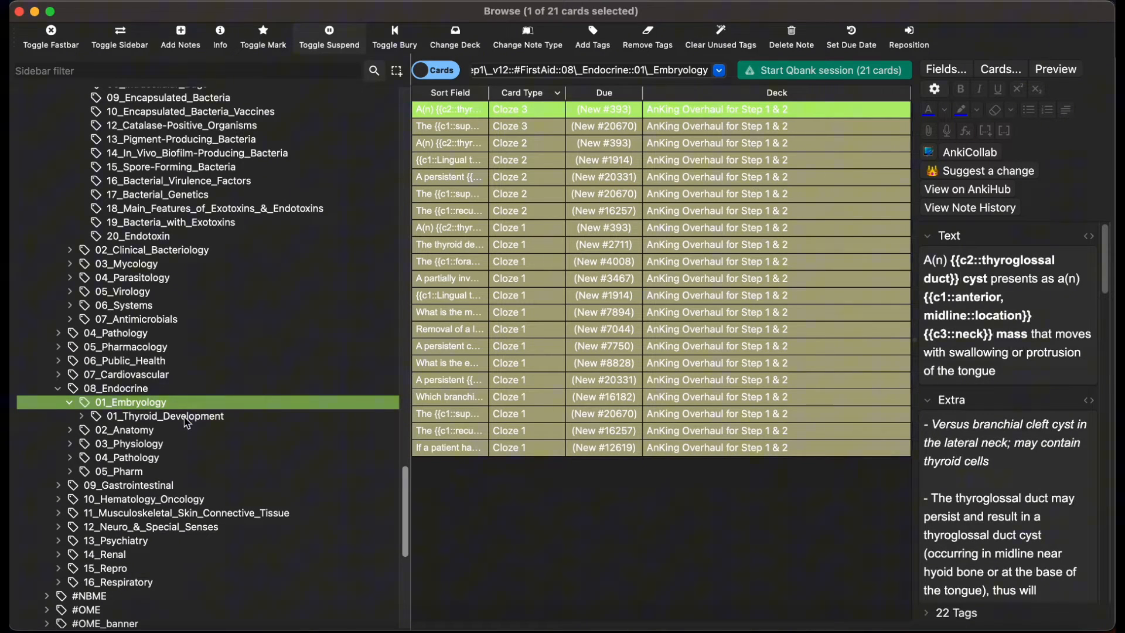
click(165, 416)
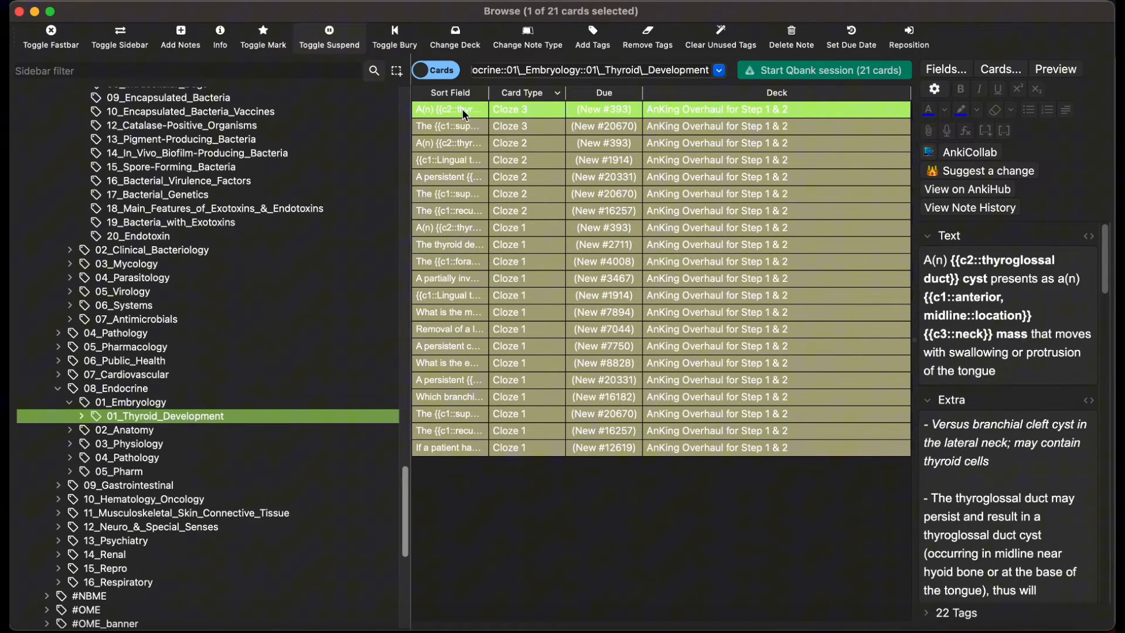